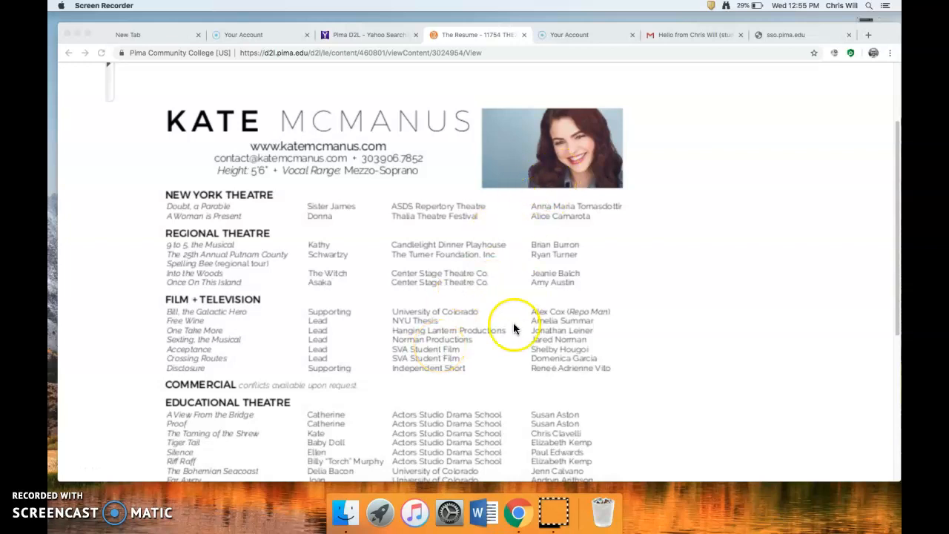
mouse_move(516, 341)
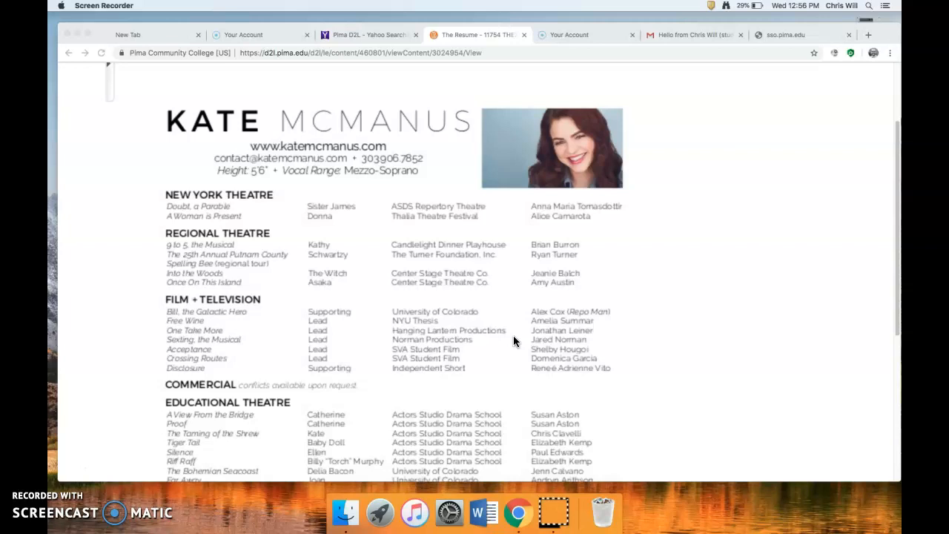
Scroll through the resume's header, contact details and credits sections while explaining them
scroll(down, 3)
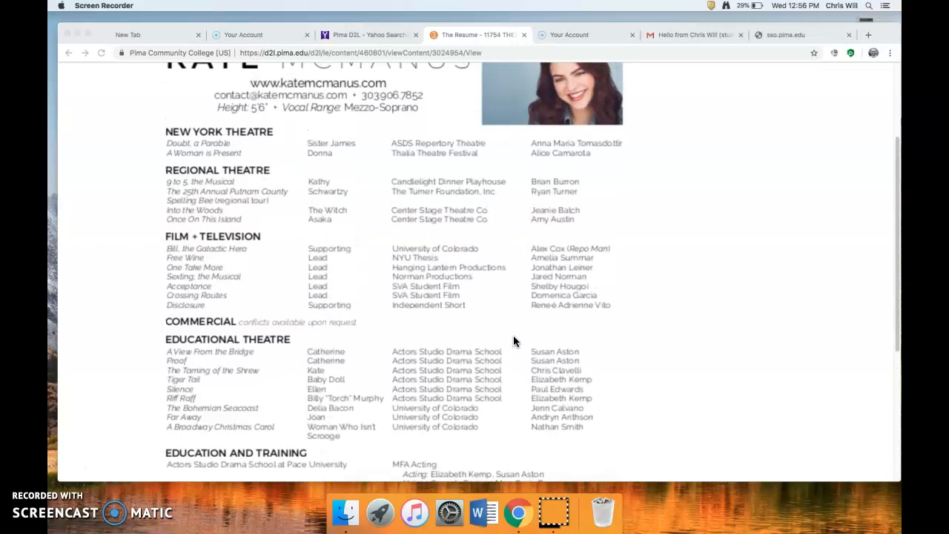
scroll(up, 3)
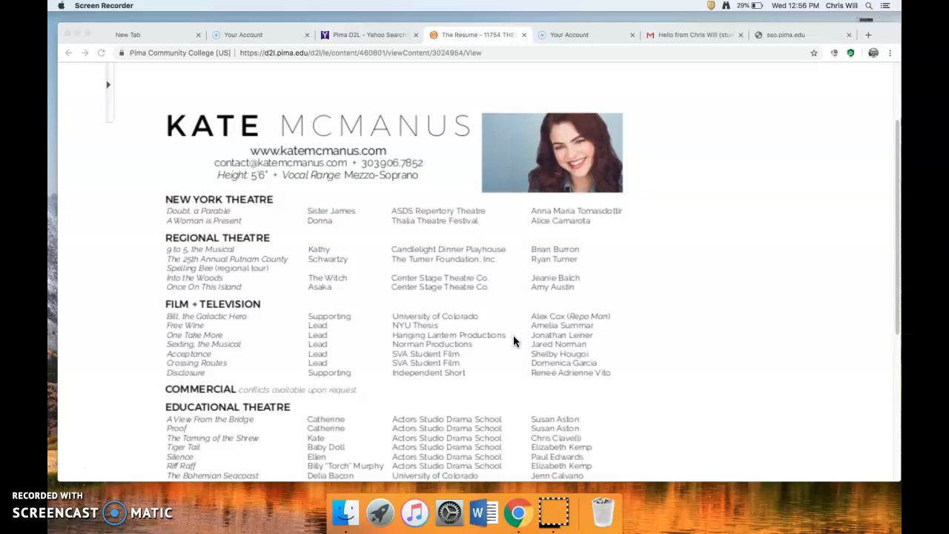
scroll(down, 3)
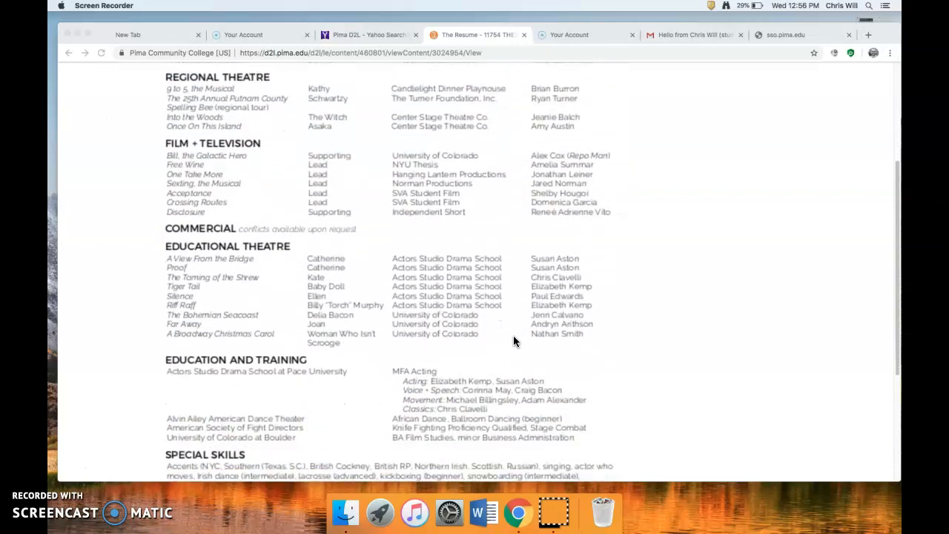
scroll(down, 3)
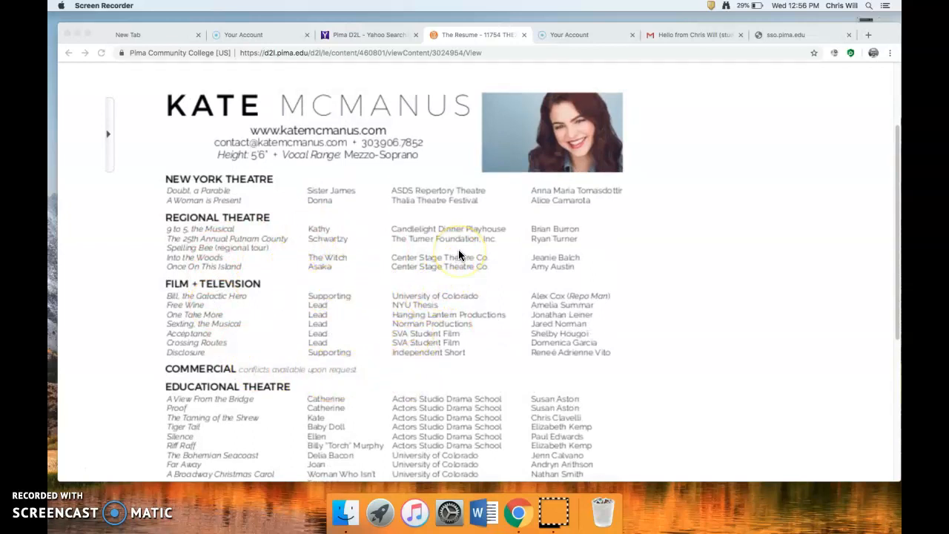
mouse_move(335, 160)
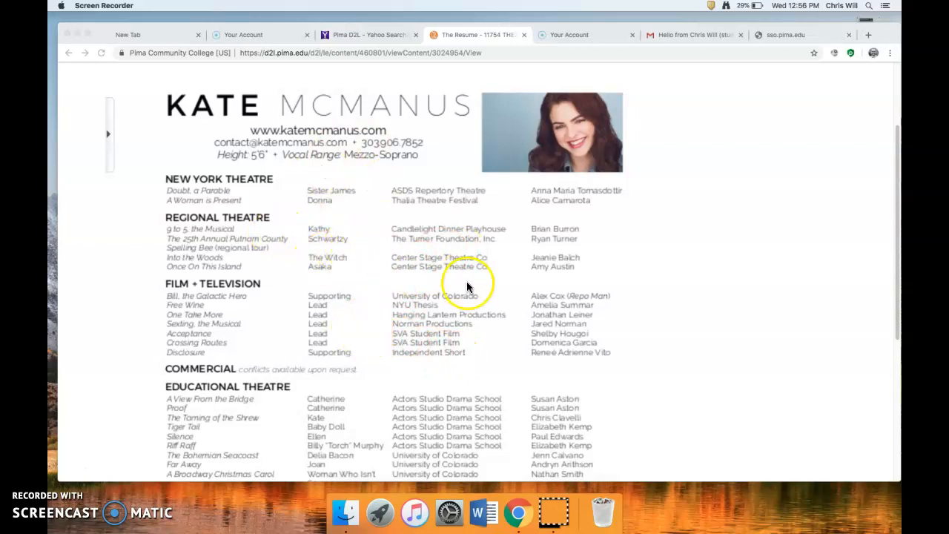
mouse_move(688, 327)
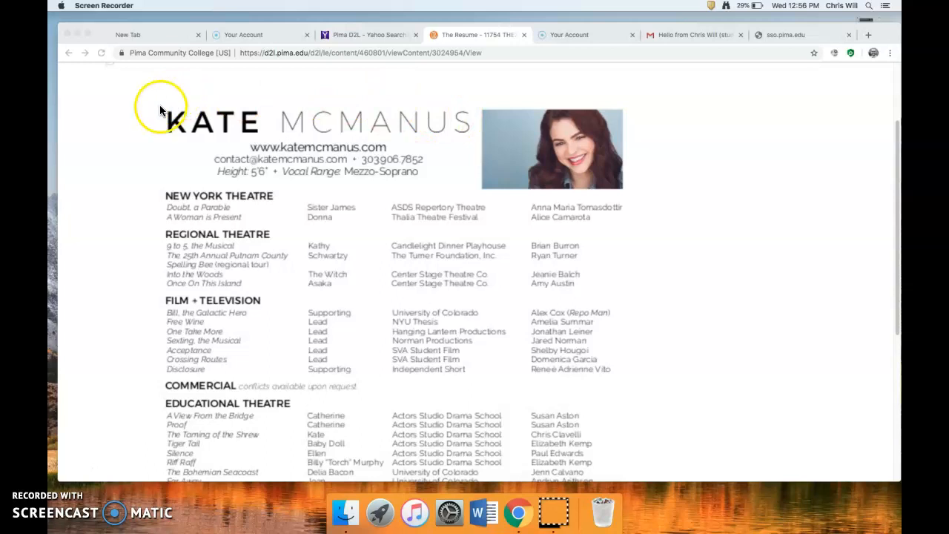
mouse_move(283, 136)
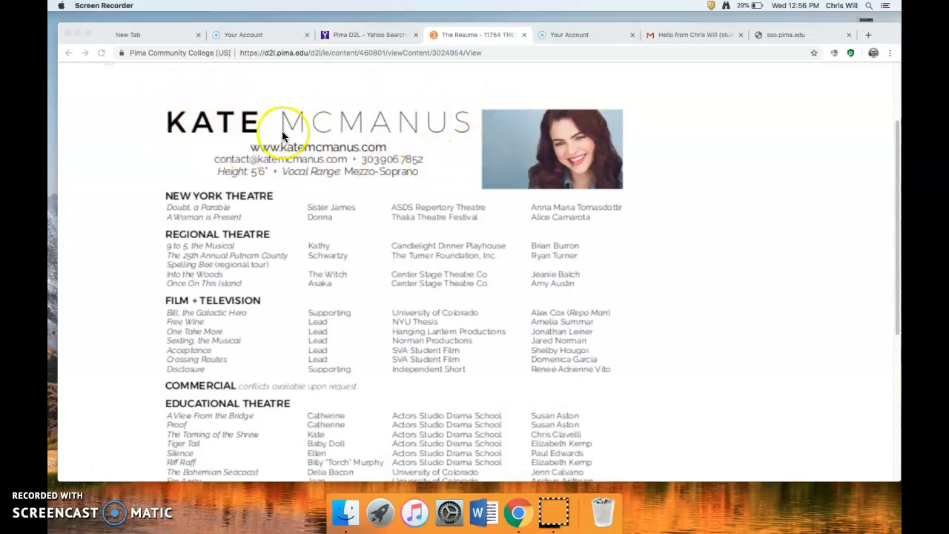
mouse_move(245, 133)
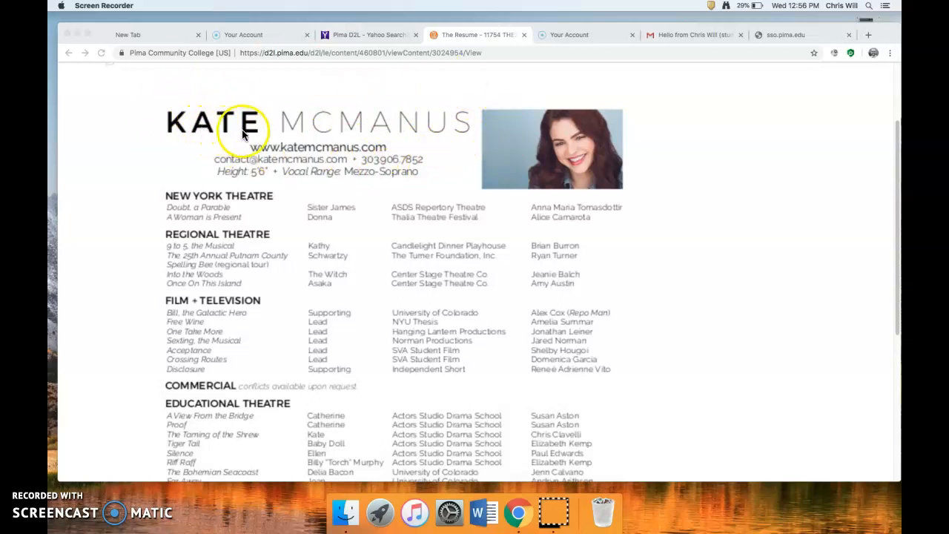
mouse_move(430, 127)
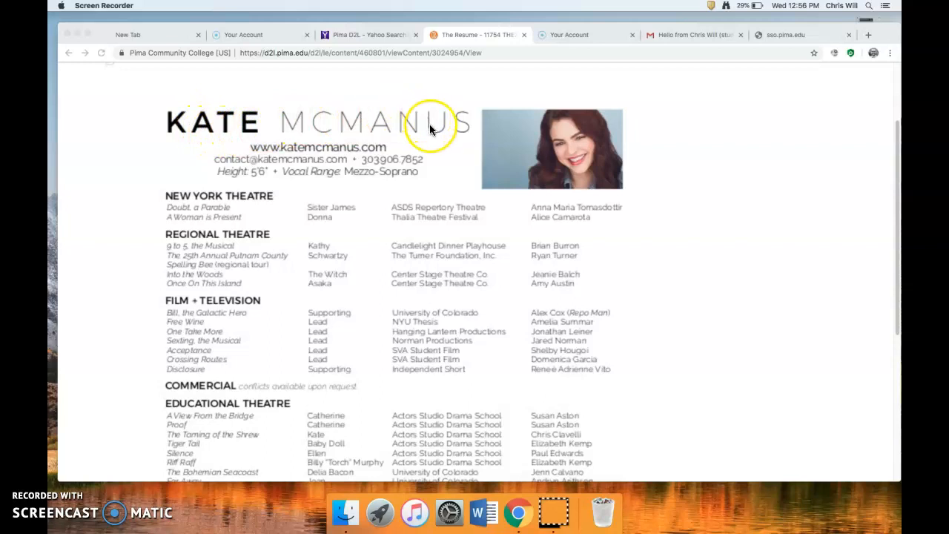
mouse_move(378, 136)
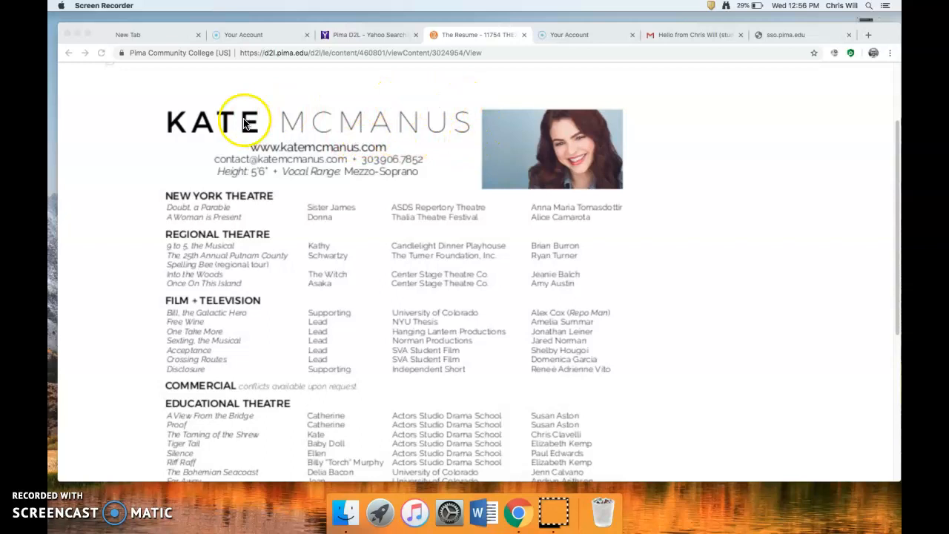
mouse_move(468, 120)
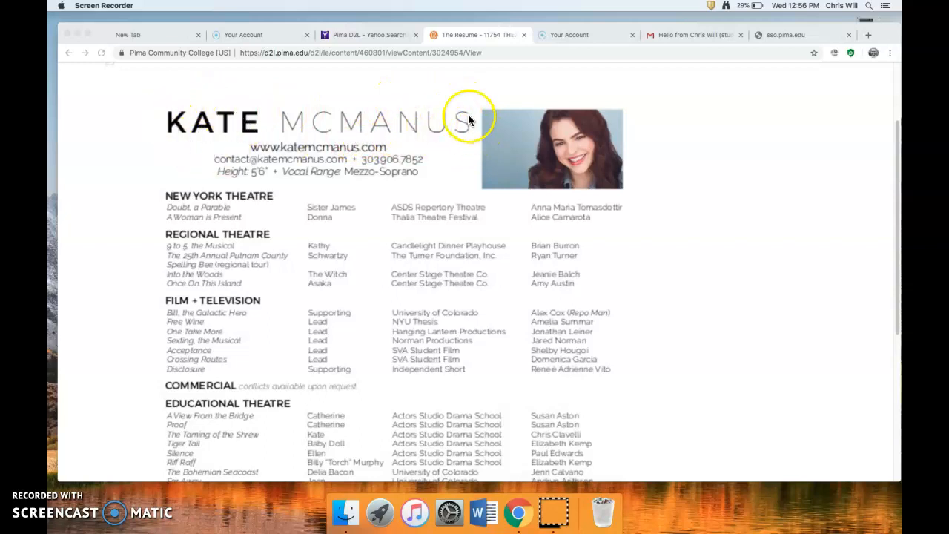
mouse_move(466, 131)
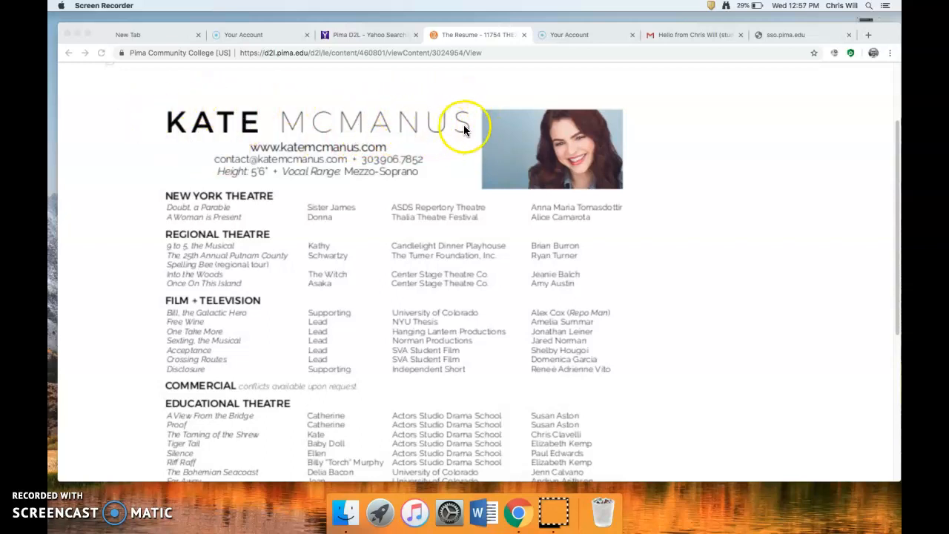
mouse_move(263, 125)
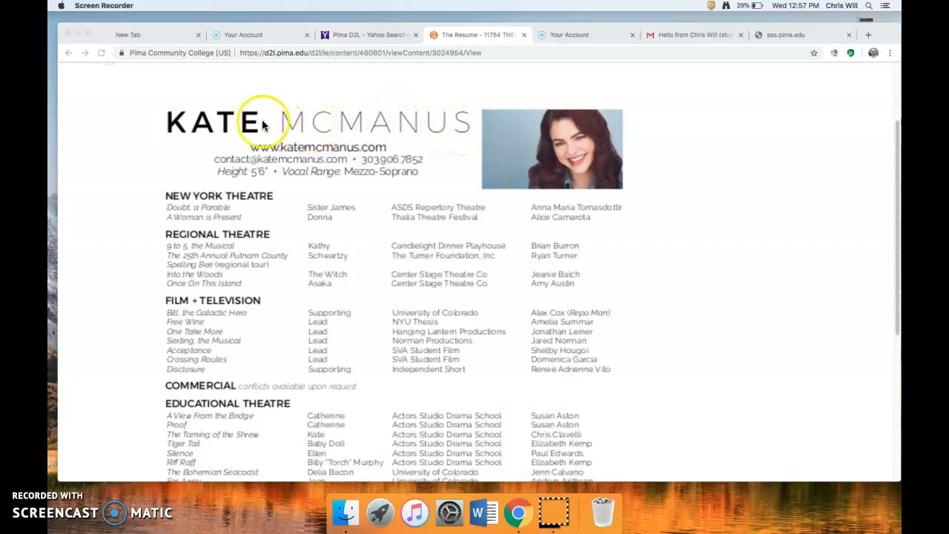
mouse_move(284, 129)
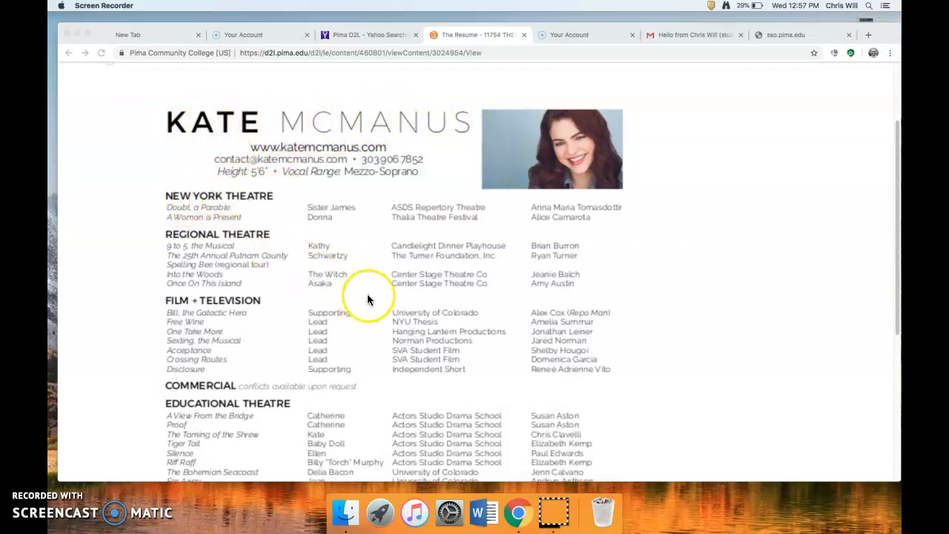
mouse_move(442, 374)
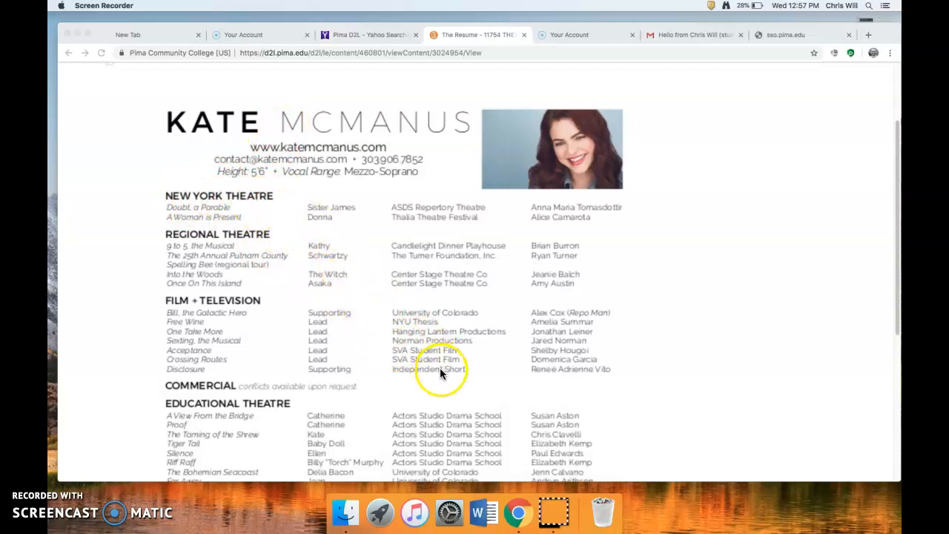
mouse_move(368, 132)
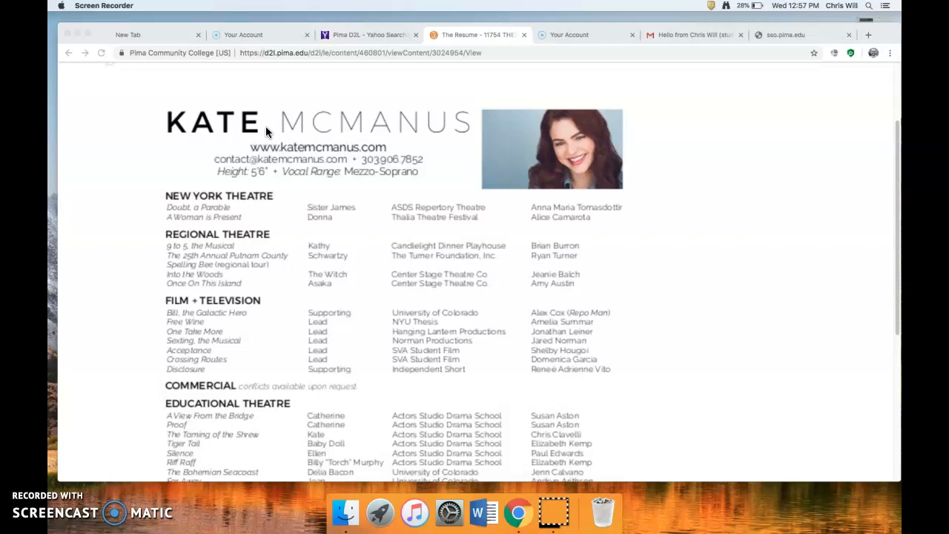
mouse_move(394, 130)
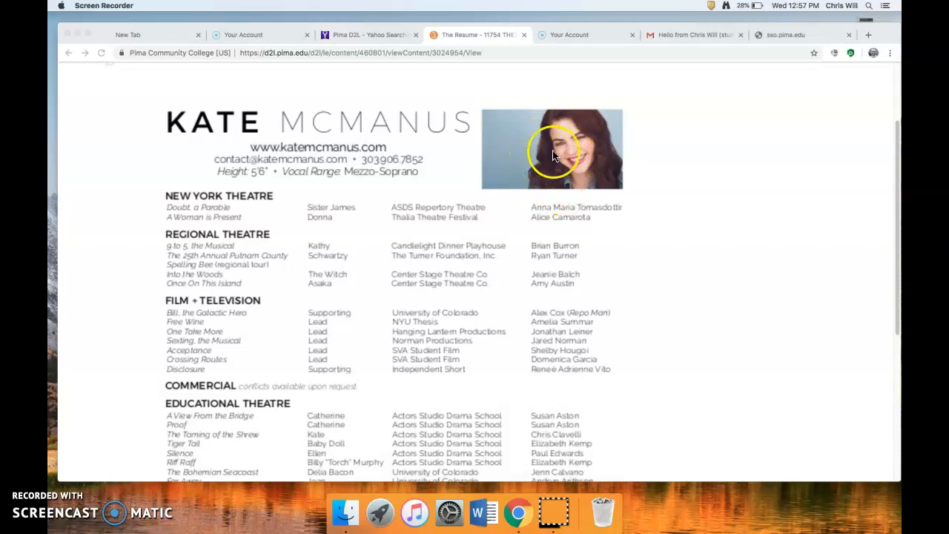
mouse_move(547, 175)
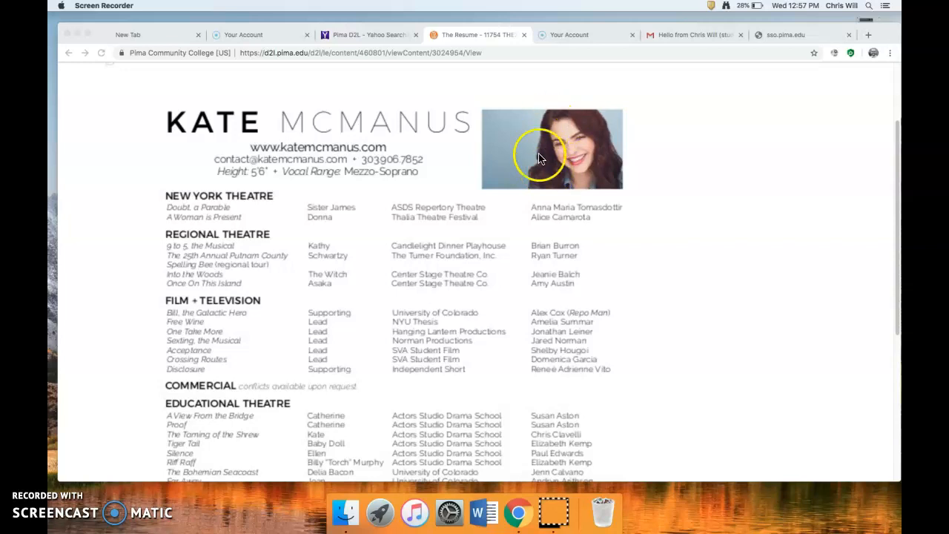
mouse_move(581, 154)
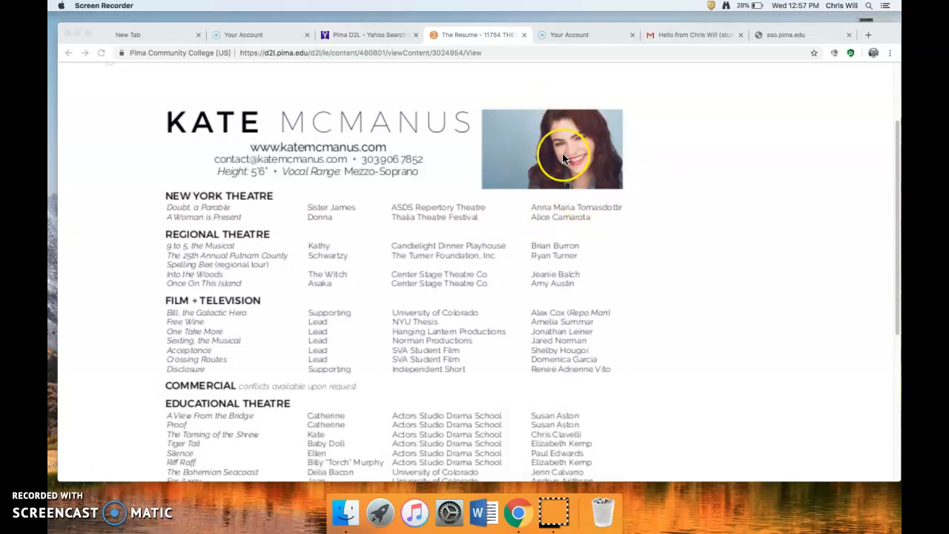
mouse_move(555, 141)
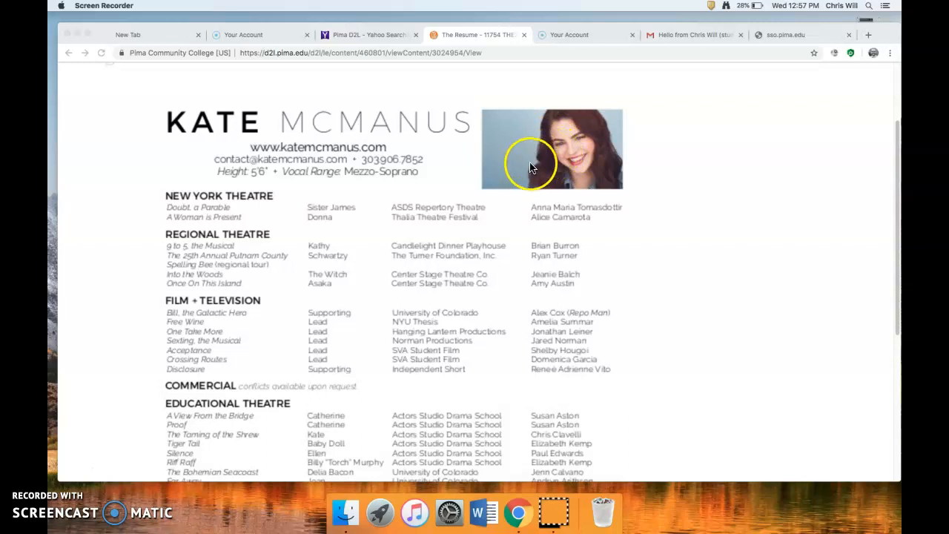
mouse_move(338, 172)
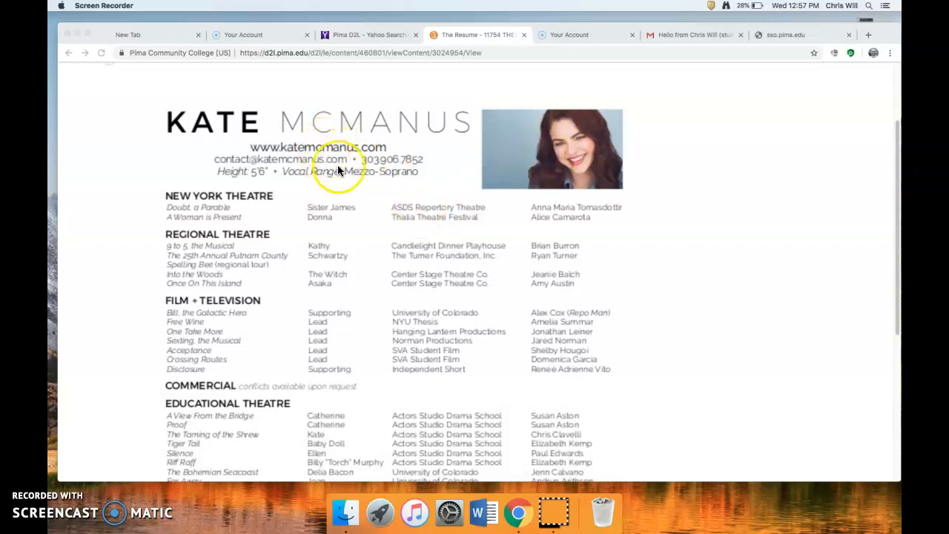
mouse_move(260, 217)
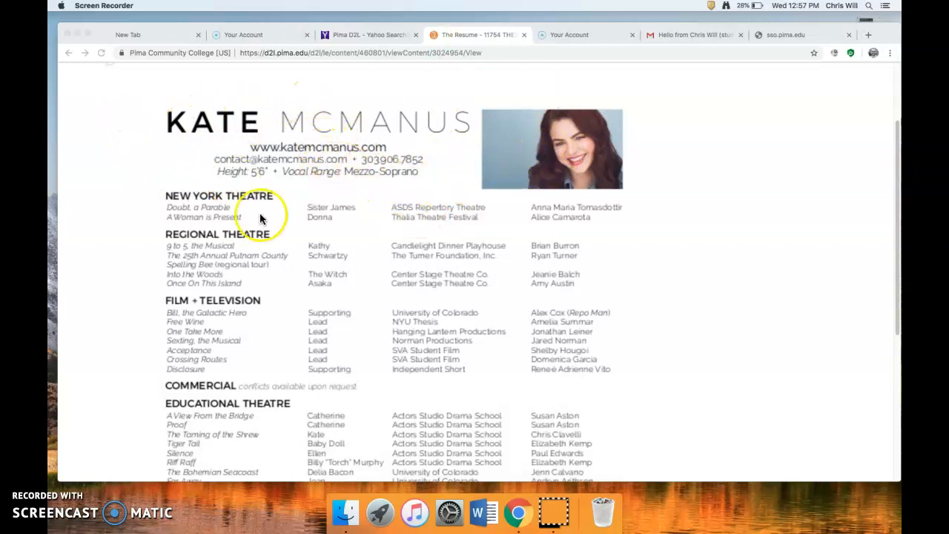
mouse_move(284, 160)
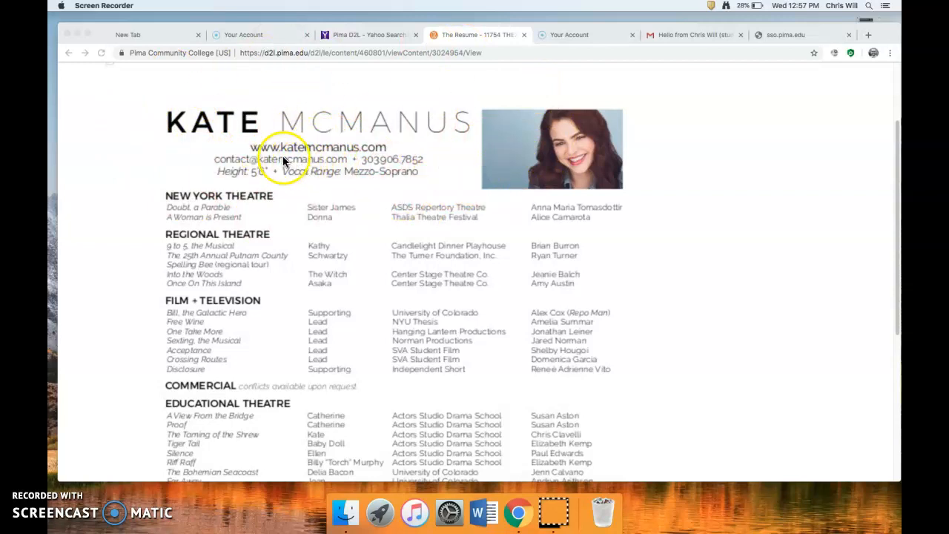
mouse_move(356, 147)
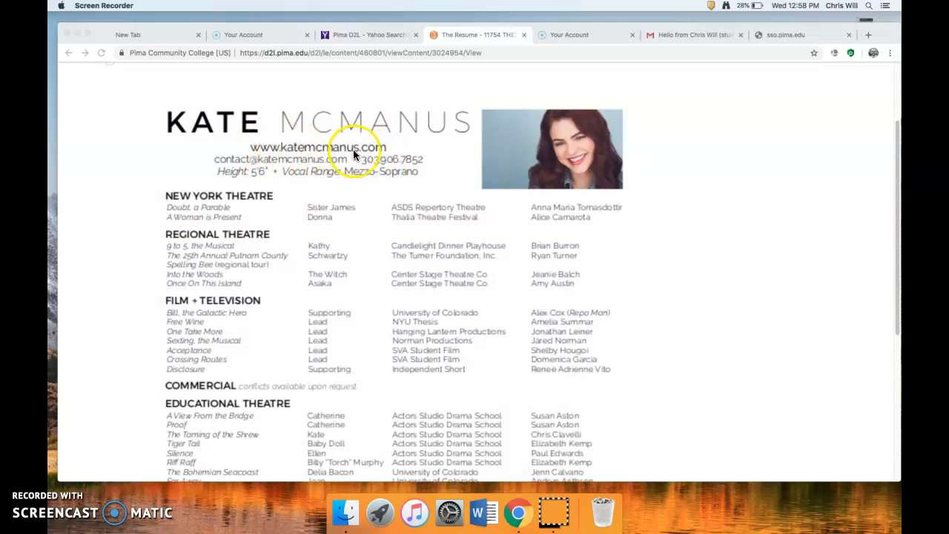
mouse_move(338, 150)
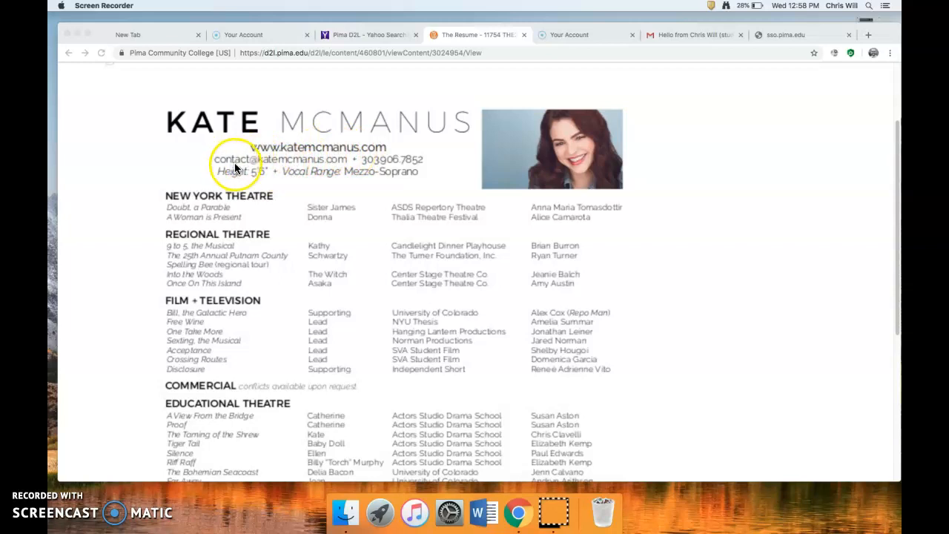
mouse_move(264, 172)
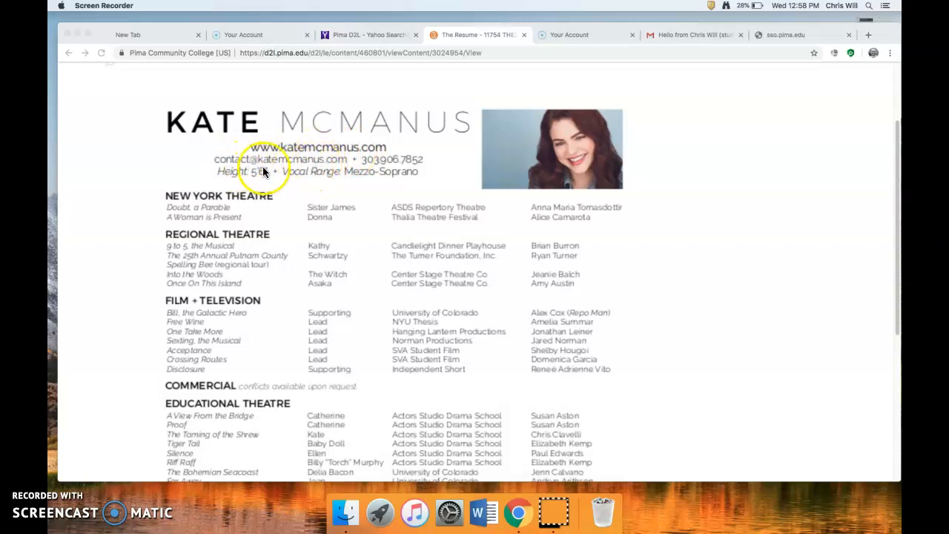
mouse_move(398, 161)
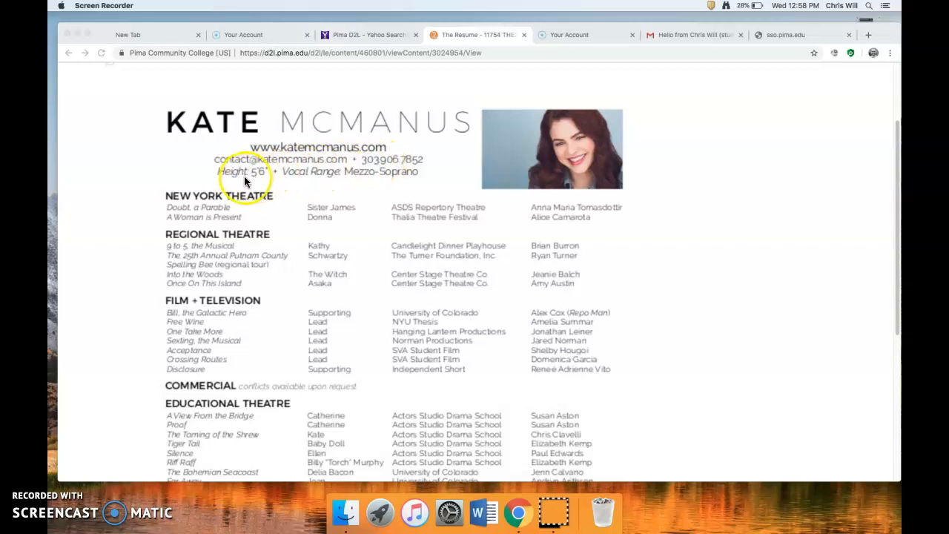
mouse_move(294, 199)
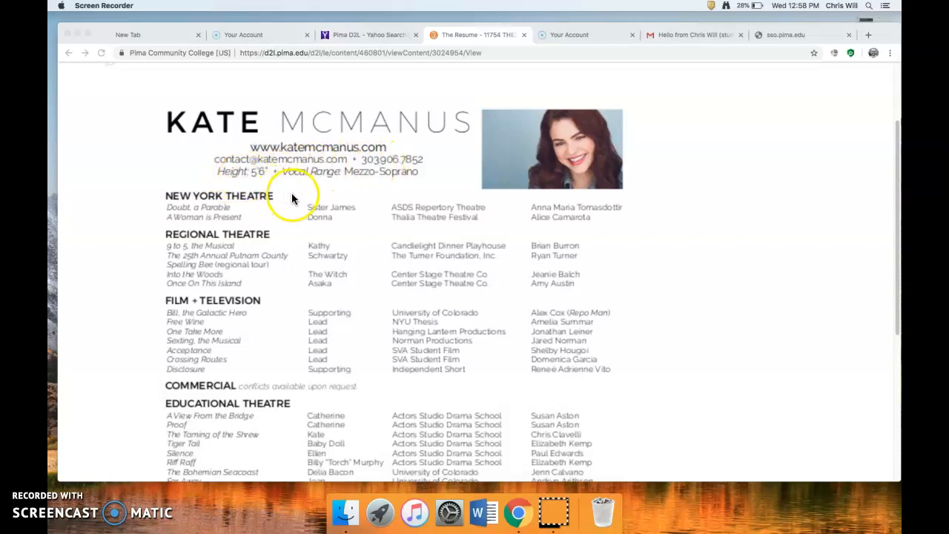
mouse_move(356, 181)
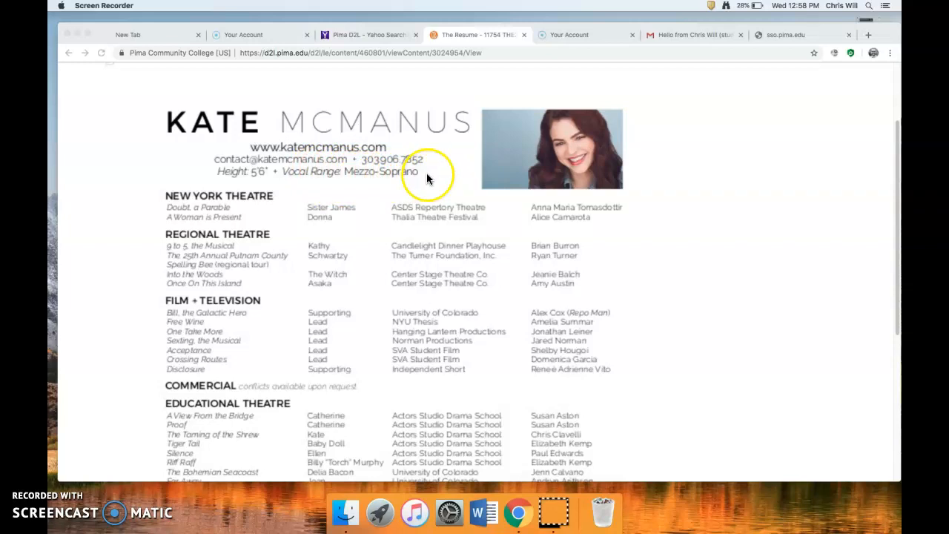
mouse_move(577, 132)
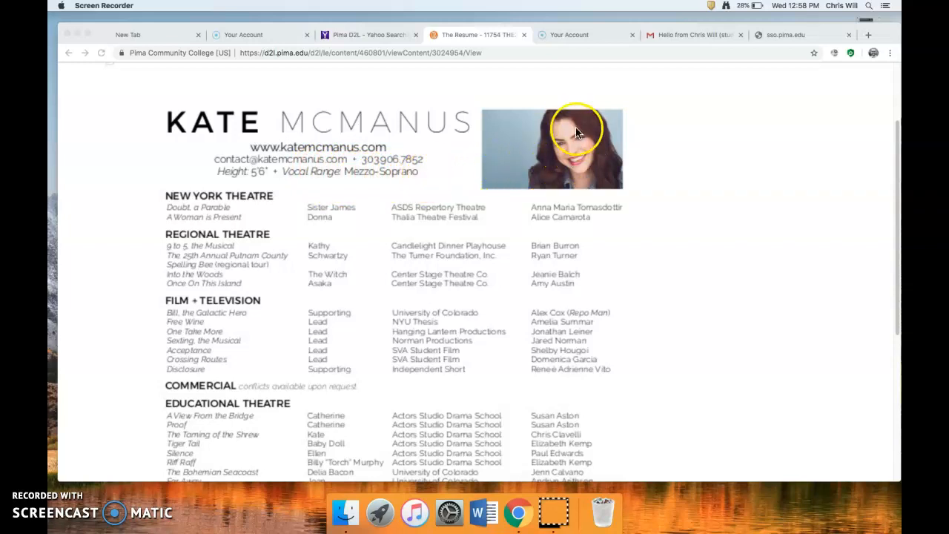
mouse_move(519, 178)
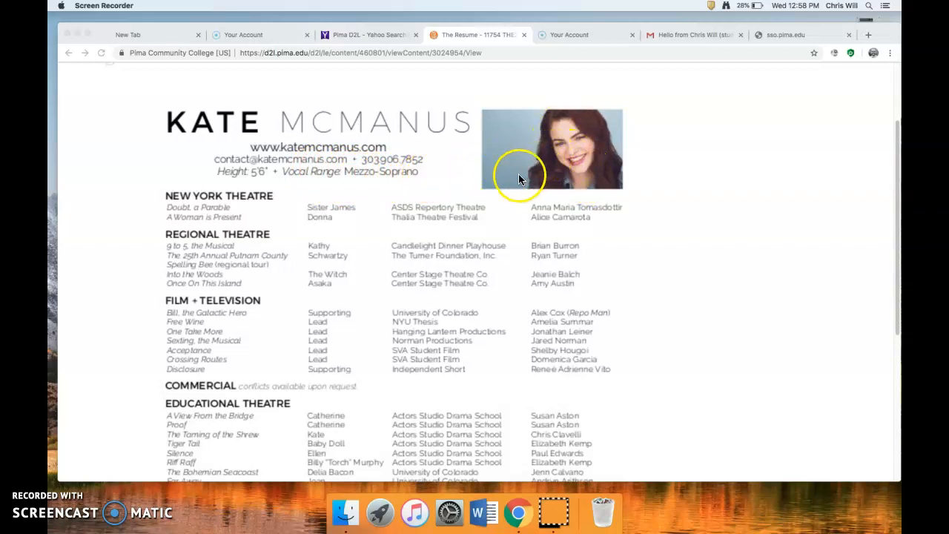
mouse_move(237, 114)
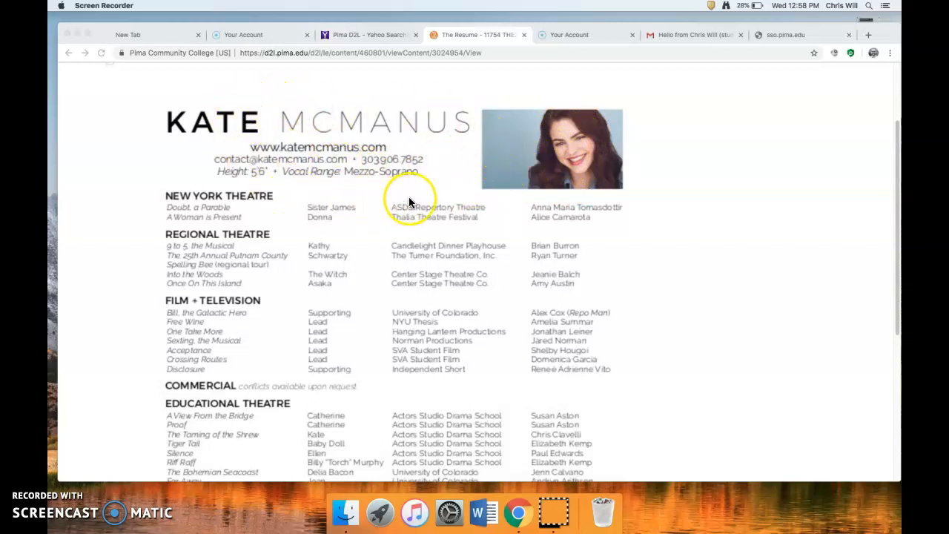
mouse_move(338, 181)
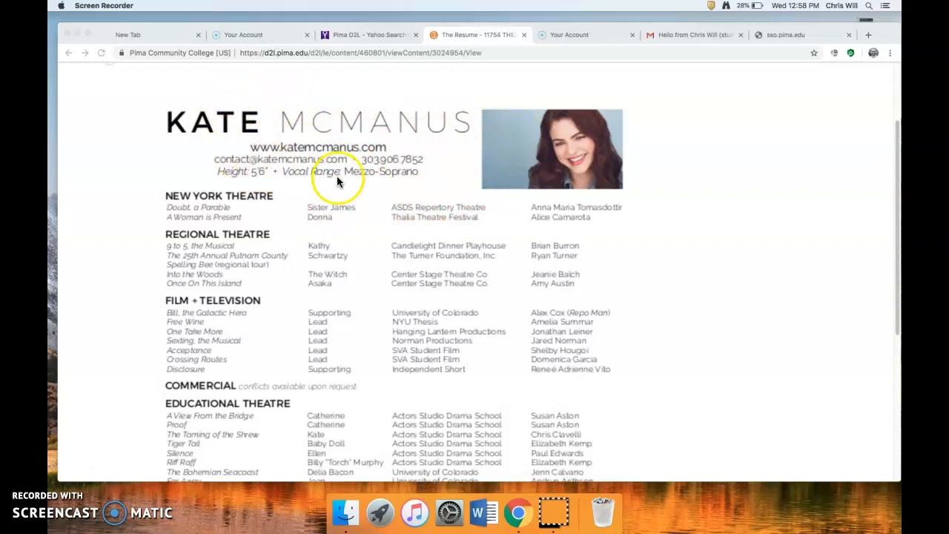
mouse_move(317, 116)
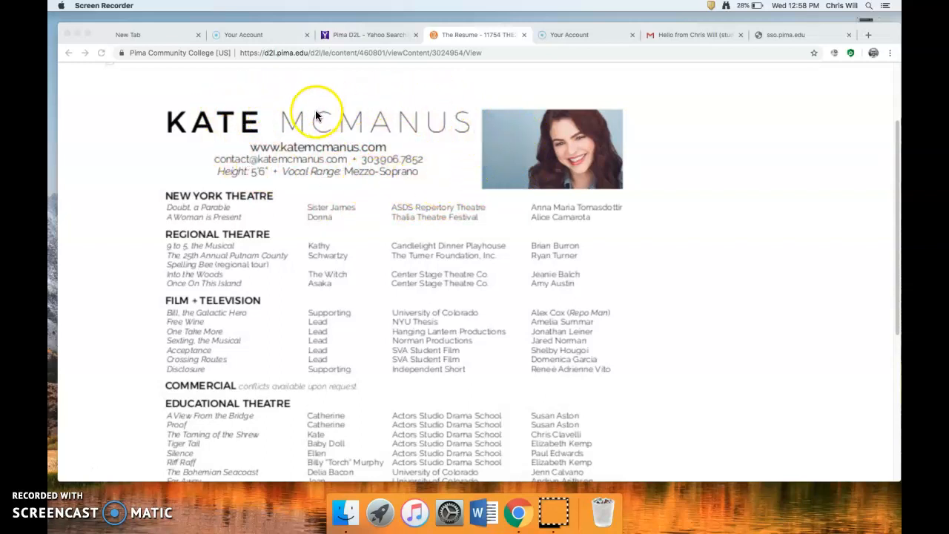
mouse_move(346, 185)
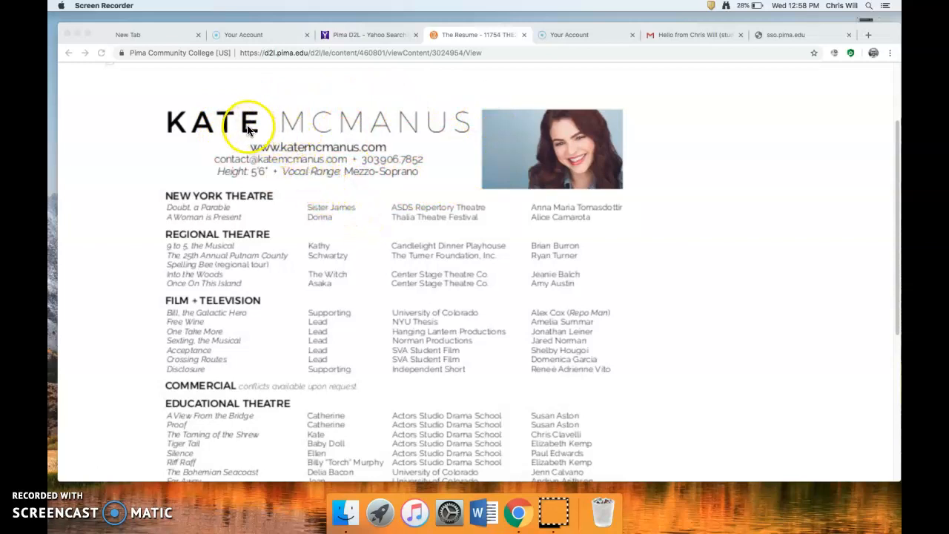
mouse_move(334, 139)
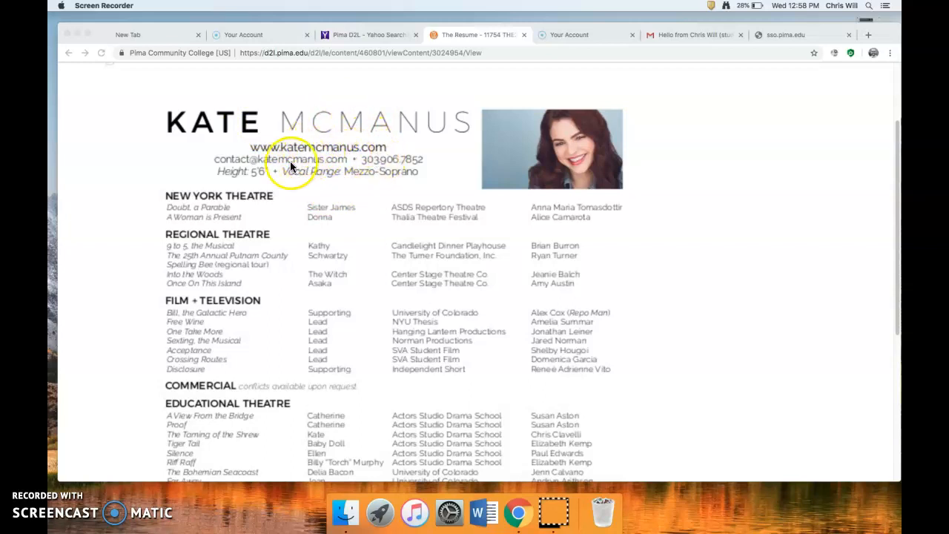
mouse_move(329, 175)
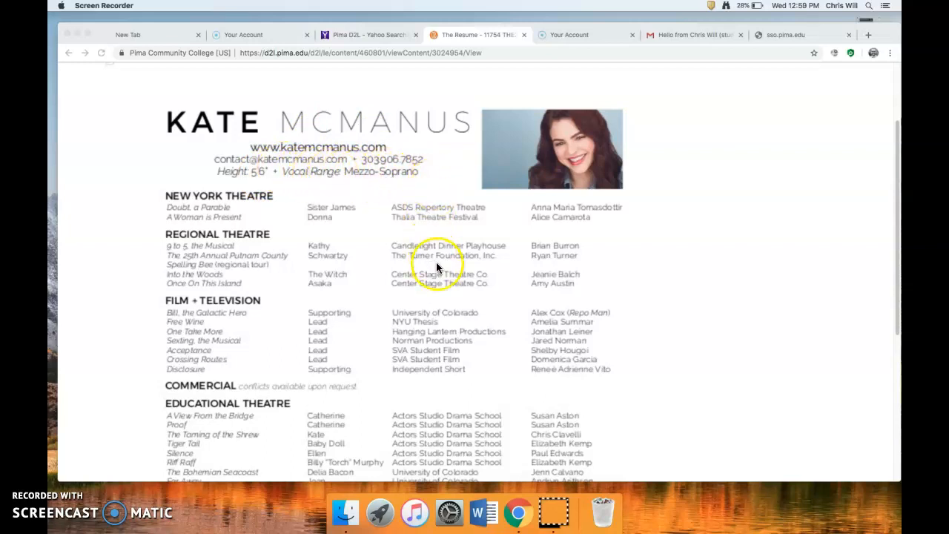
scroll(down, 3)
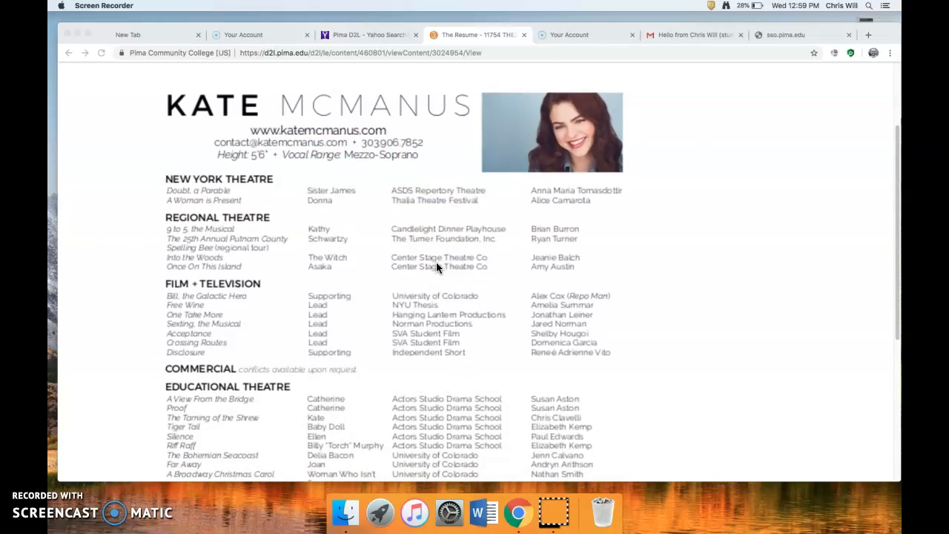
scroll(down, 3)
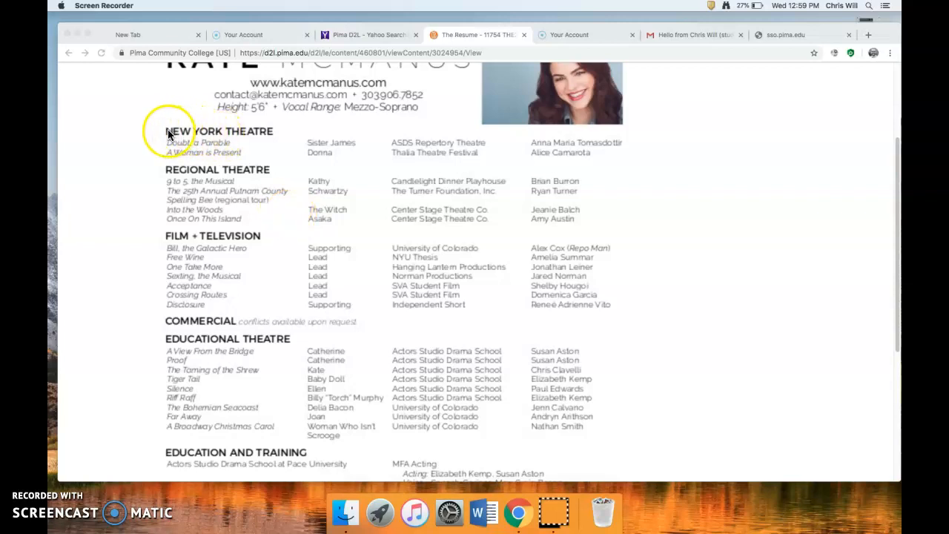
mouse_move(255, 137)
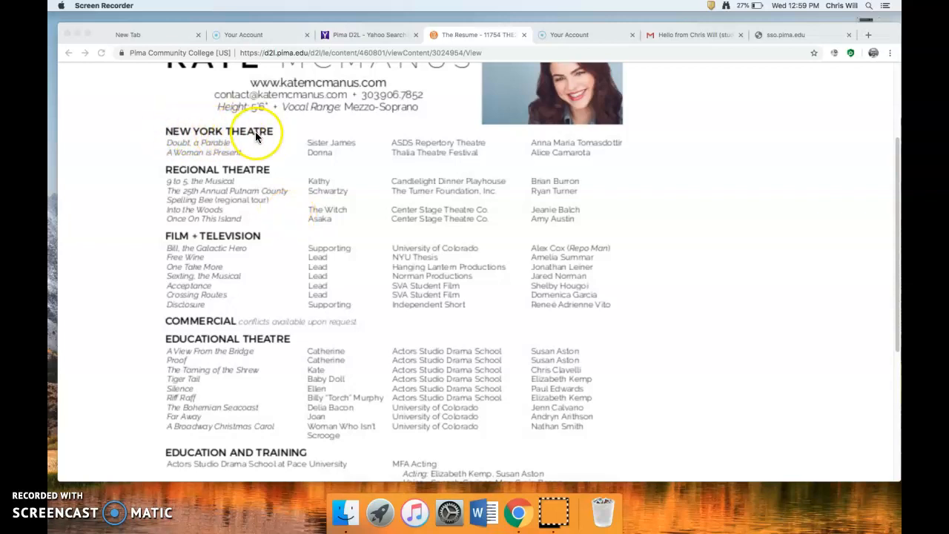
mouse_move(199, 132)
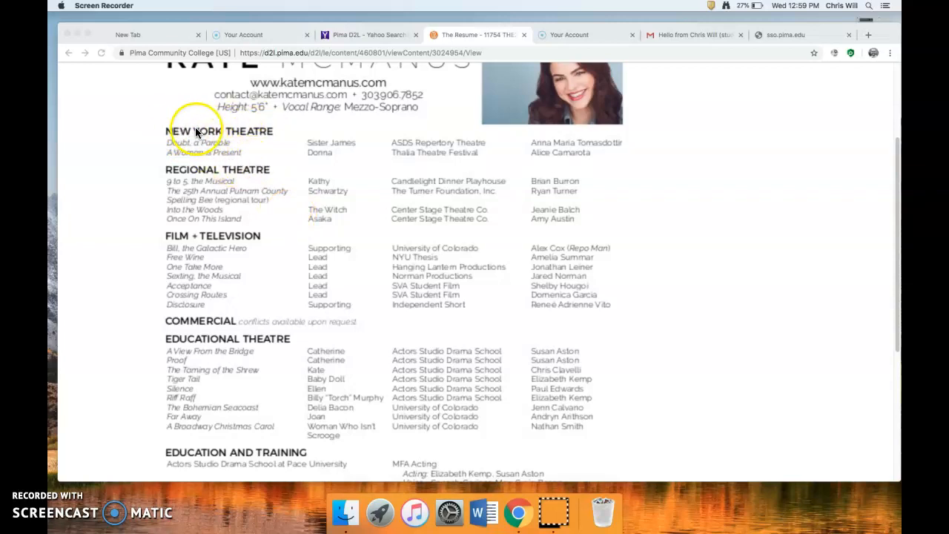
mouse_move(230, 255)
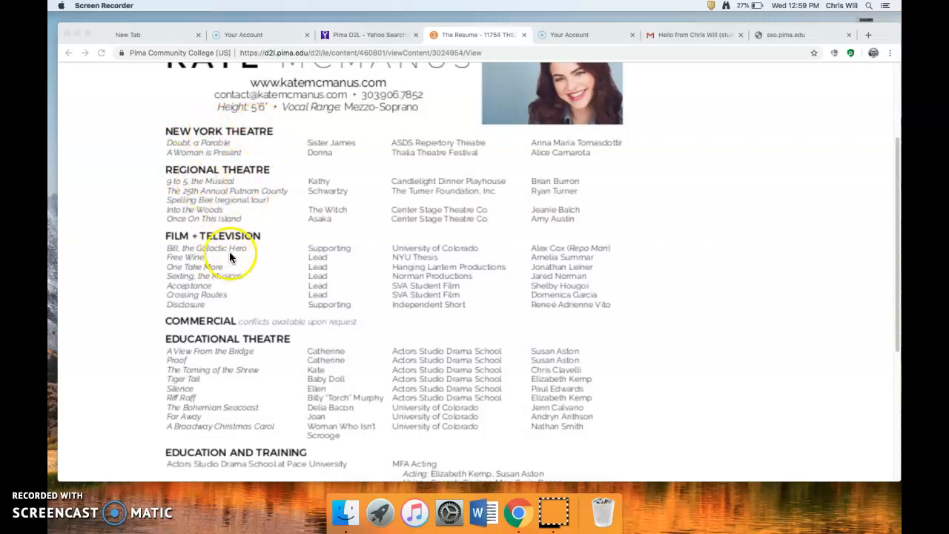
scroll(down, 3)
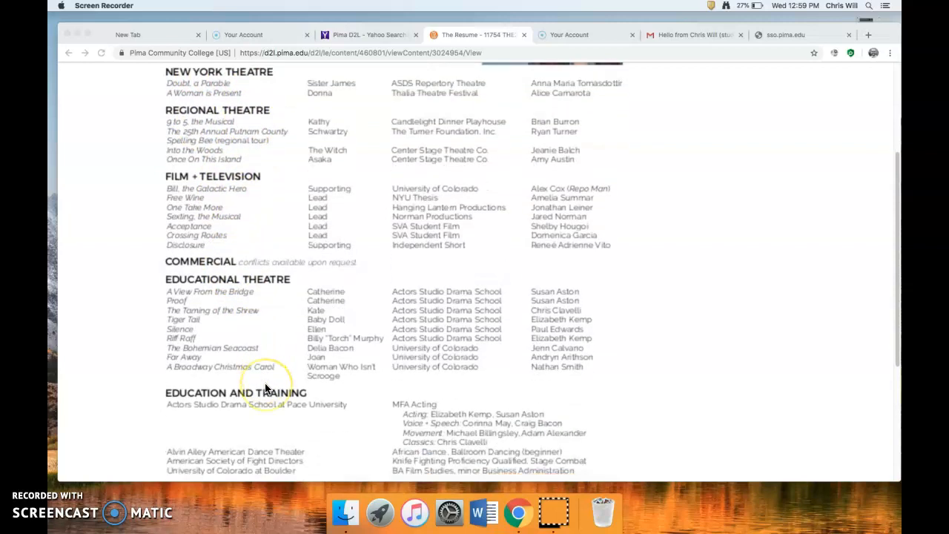
scroll(up, 3)
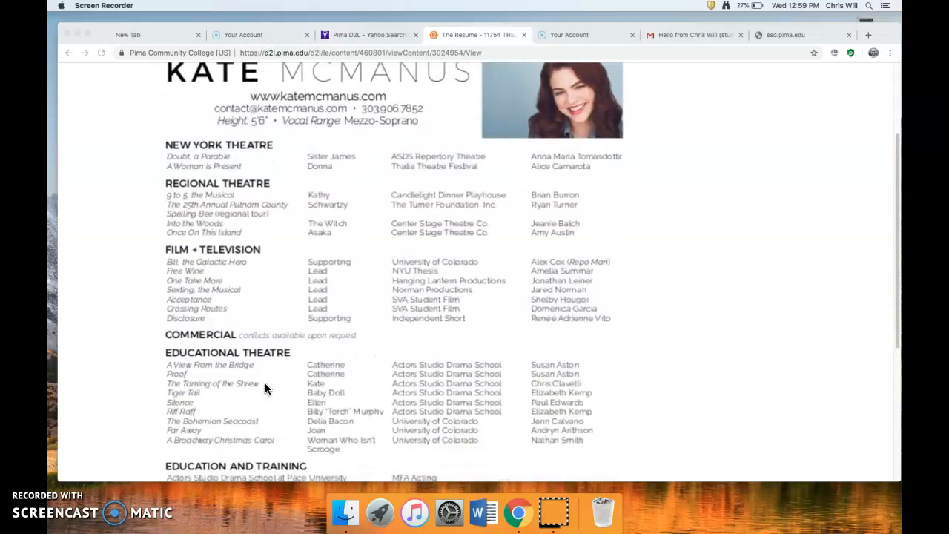
scroll(down, 3)
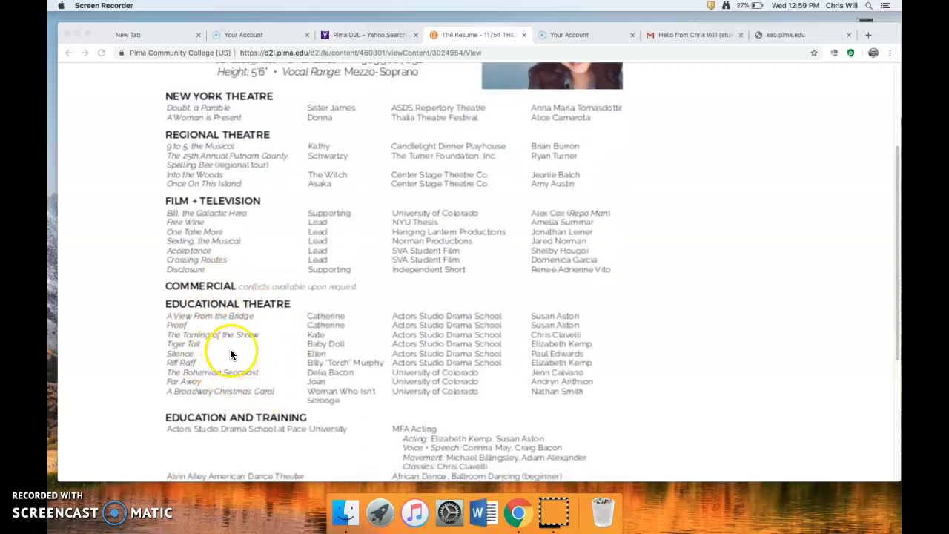
mouse_move(252, 303)
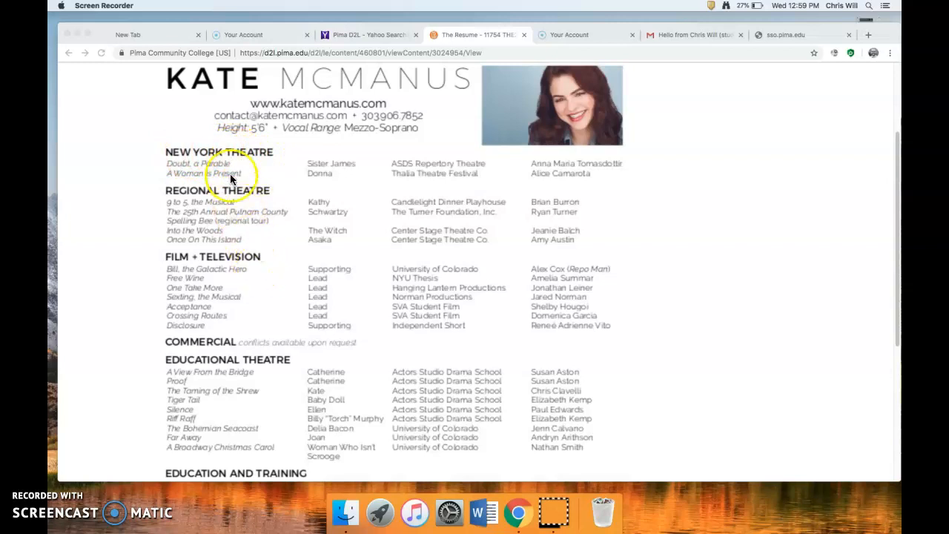
mouse_move(207, 155)
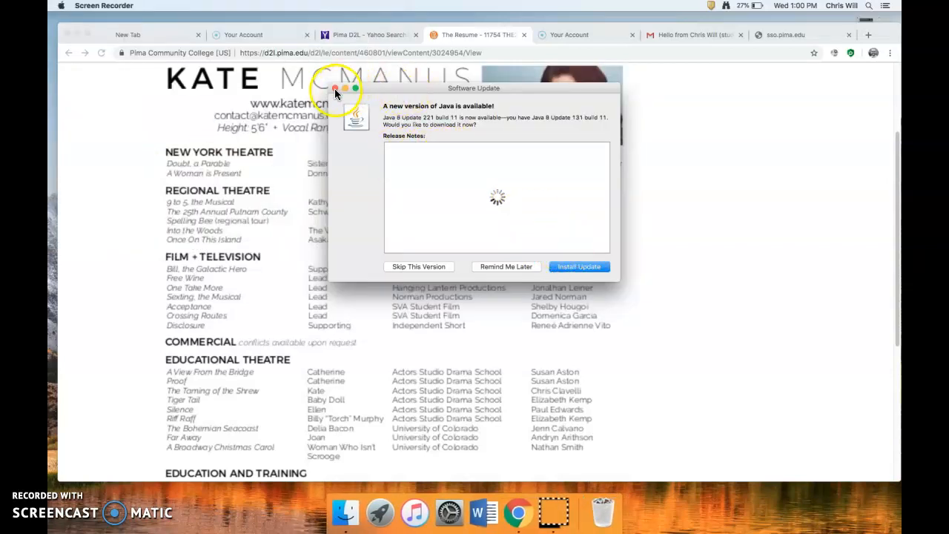
Dismiss the Java software update prompt and continue browsing the resume's middle sections
click(335, 91)
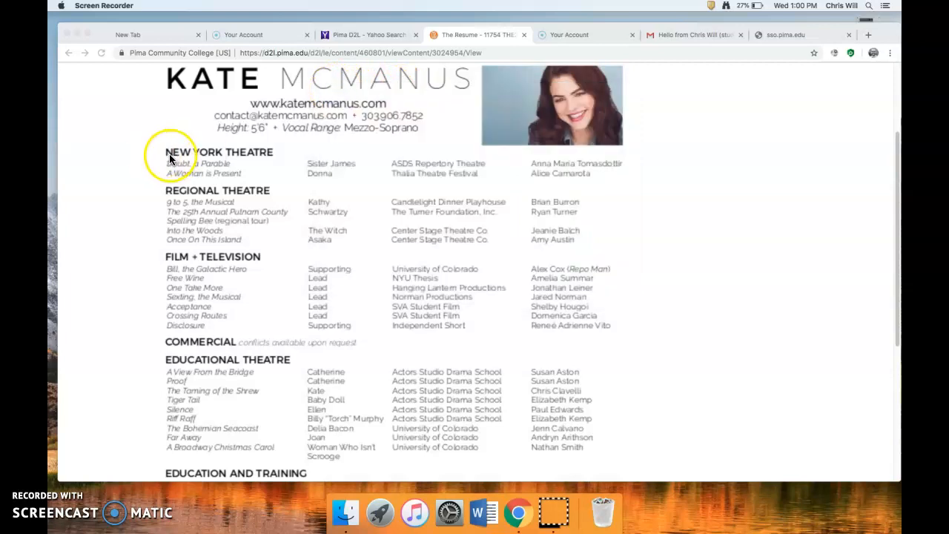
mouse_move(295, 159)
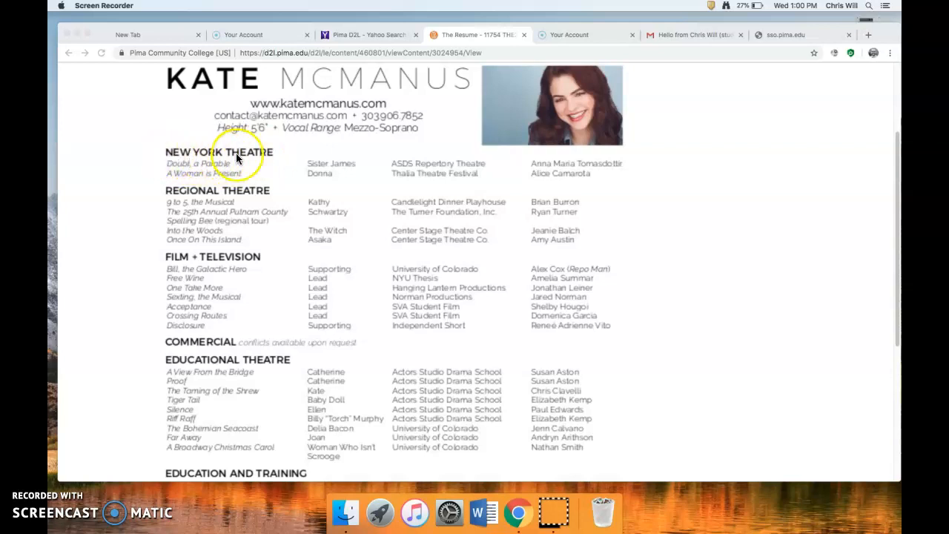
mouse_move(171, 202)
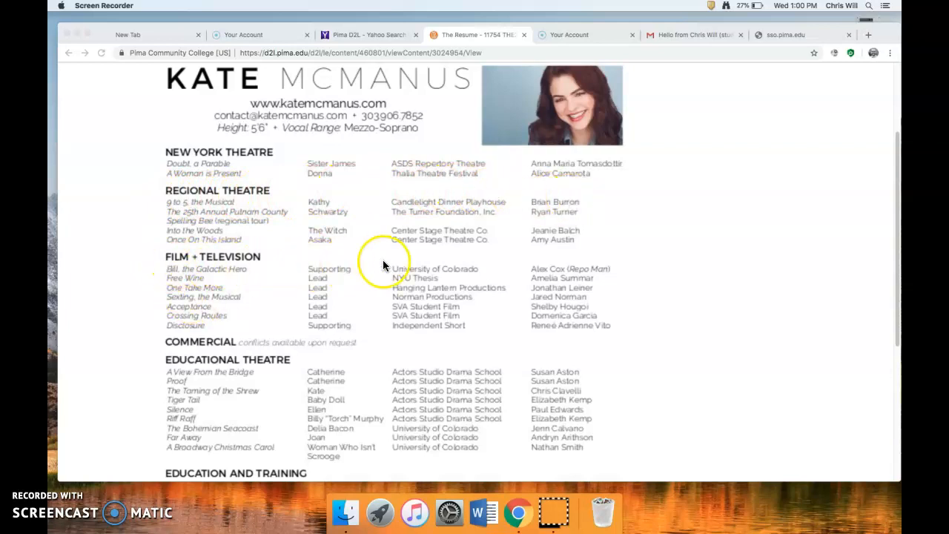
mouse_move(244, 386)
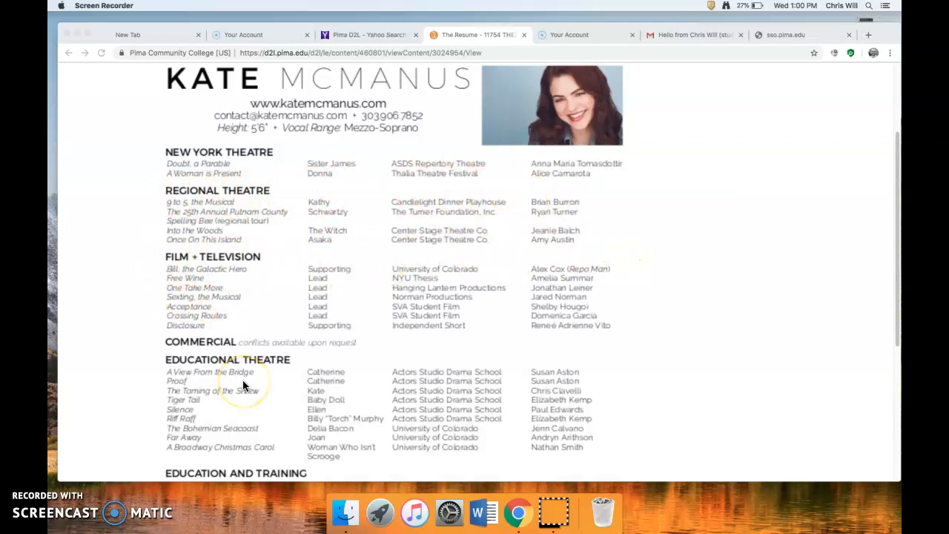
mouse_move(558, 277)
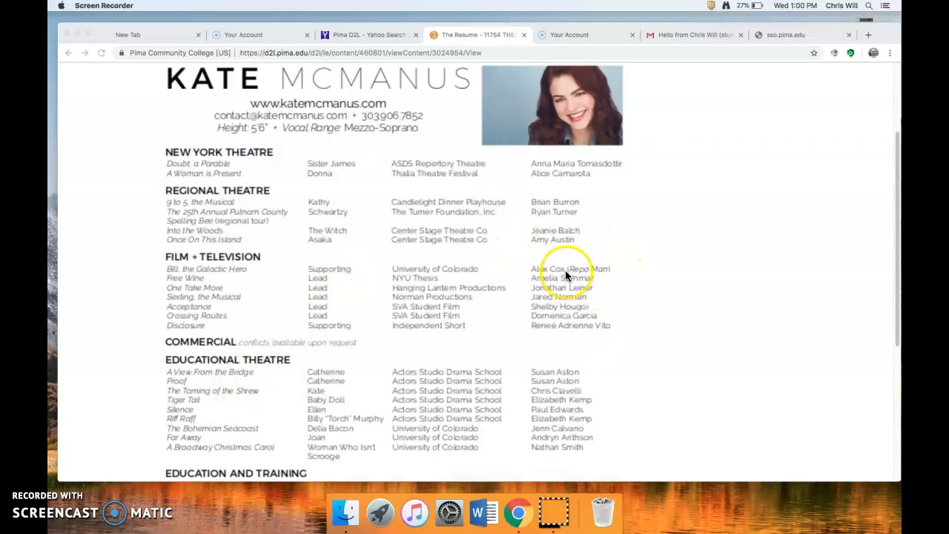
mouse_move(326, 216)
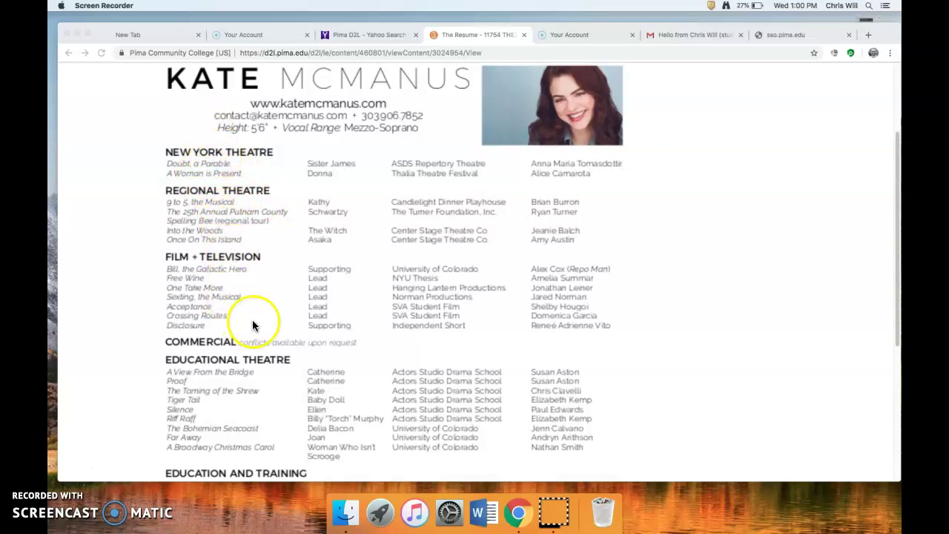
mouse_move(211, 163)
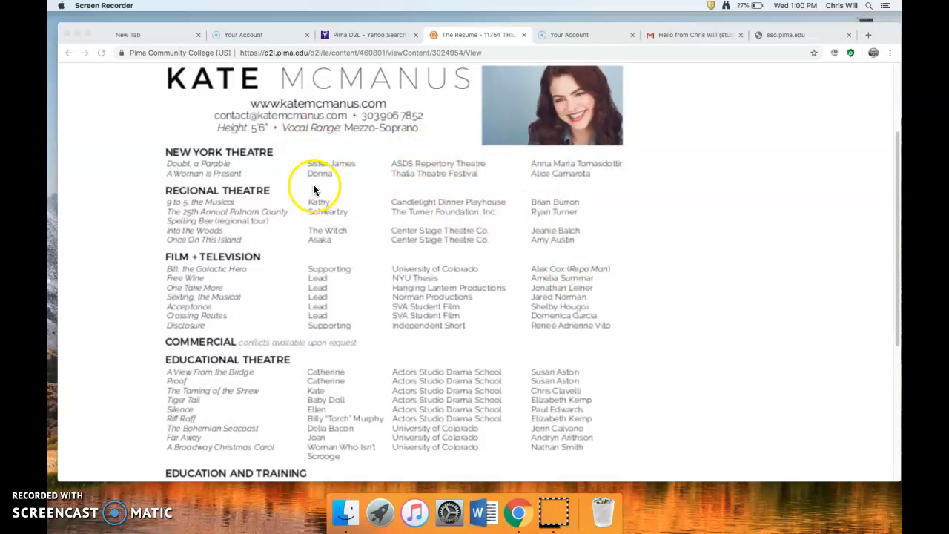
mouse_move(175, 172)
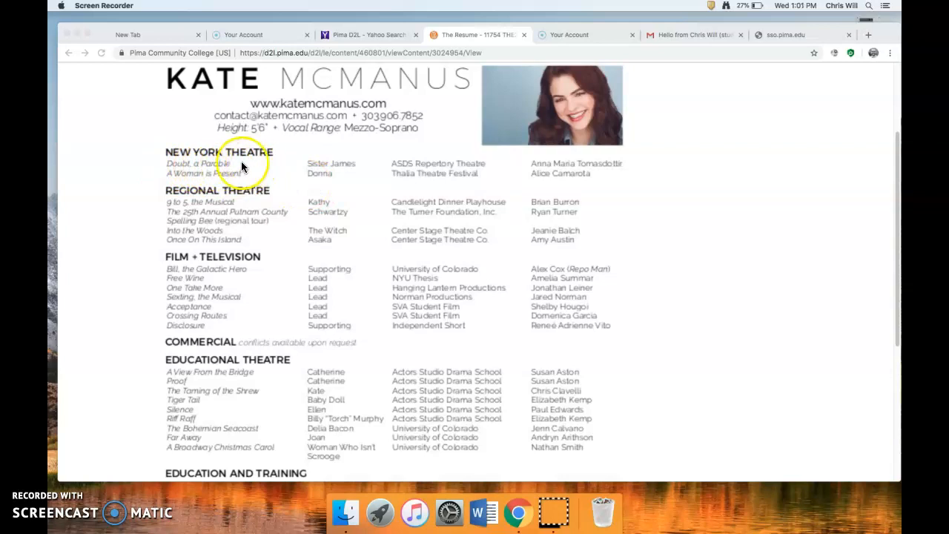
mouse_move(222, 175)
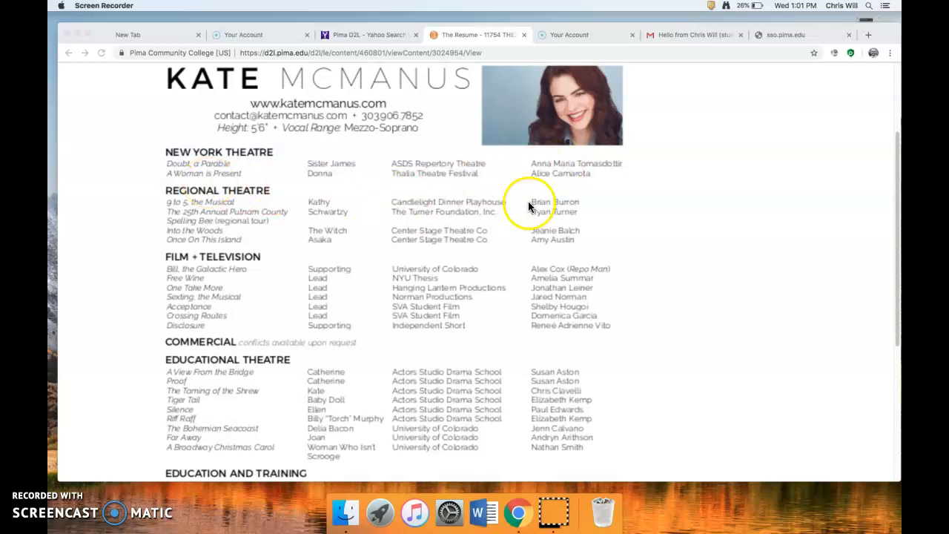
mouse_move(309, 169)
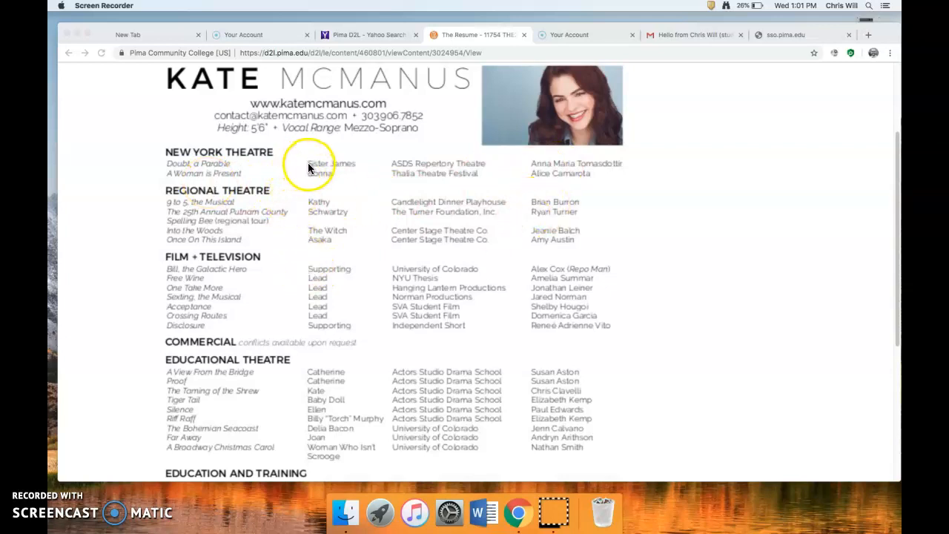
mouse_move(312, 202)
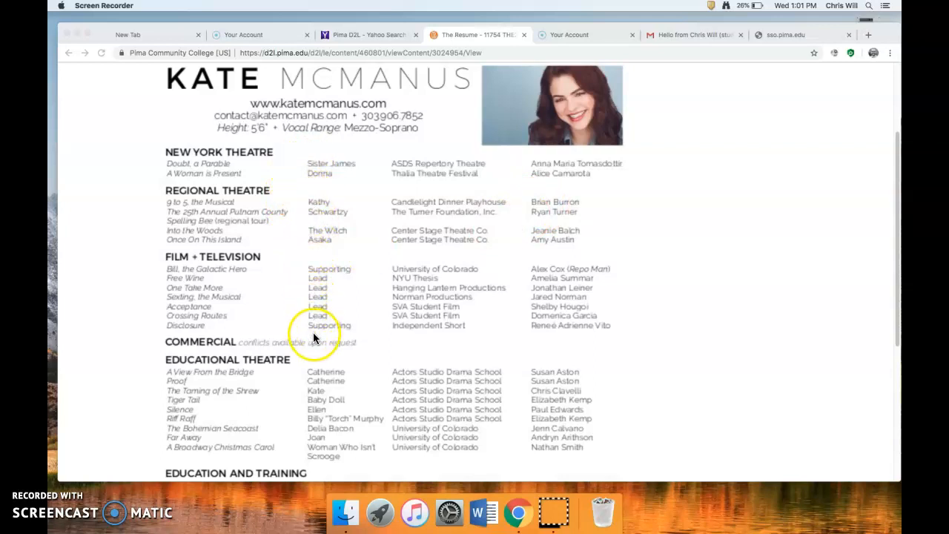
mouse_move(394, 165)
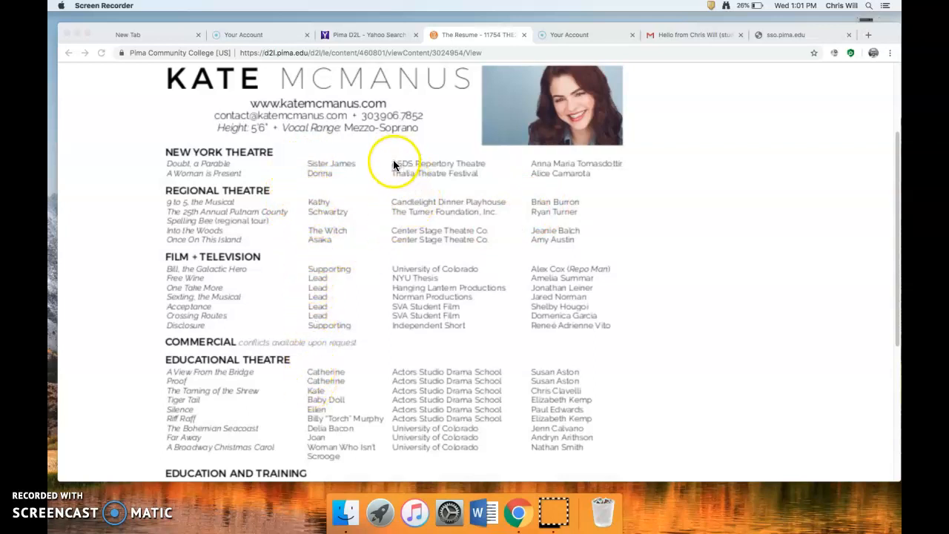
mouse_move(374, 240)
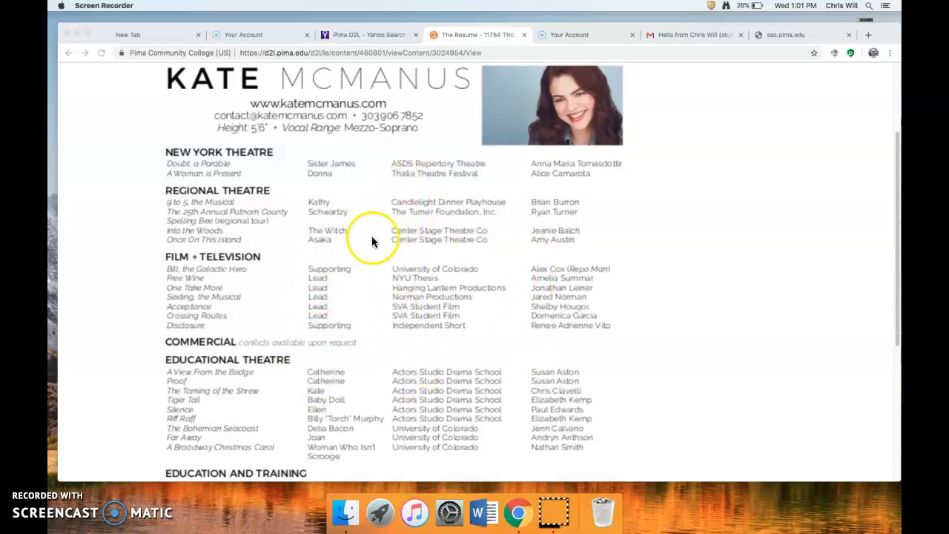
mouse_move(350, 222)
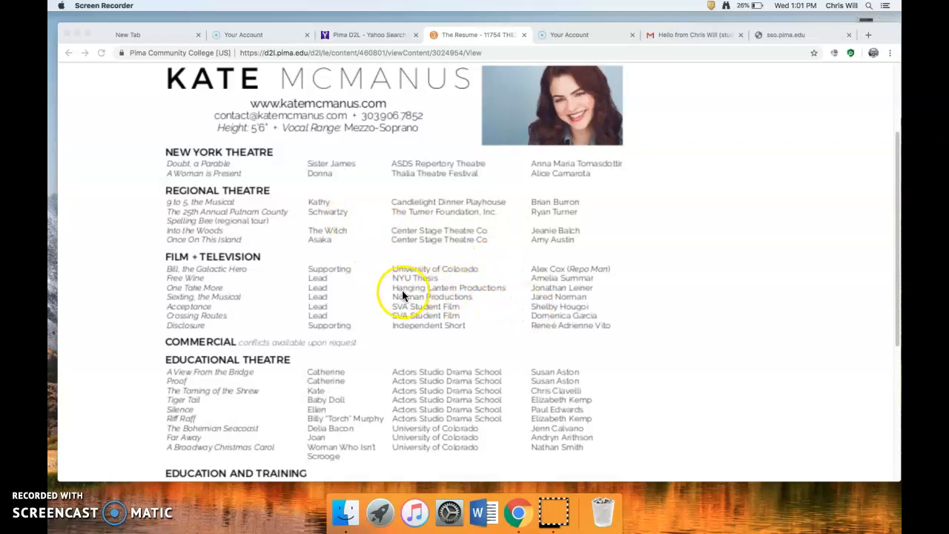
mouse_move(430, 293)
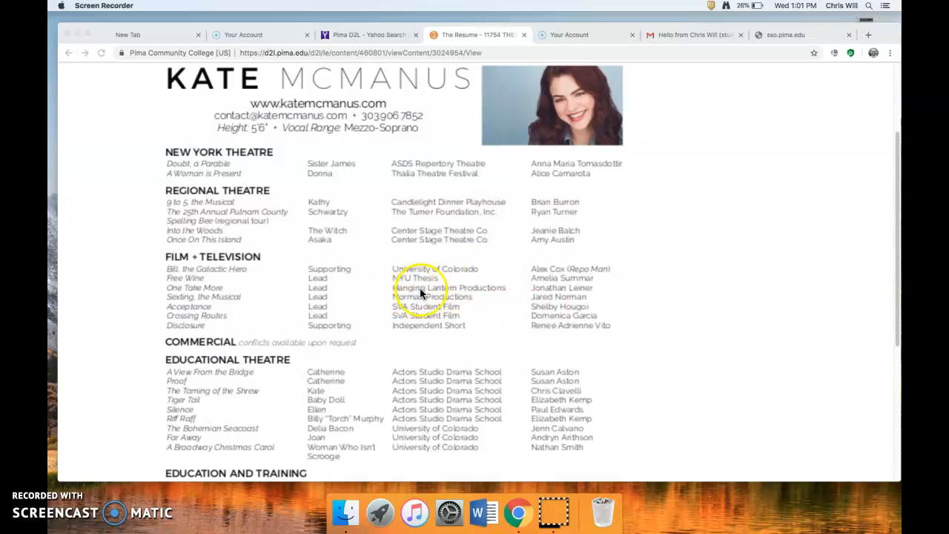
mouse_move(476, 207)
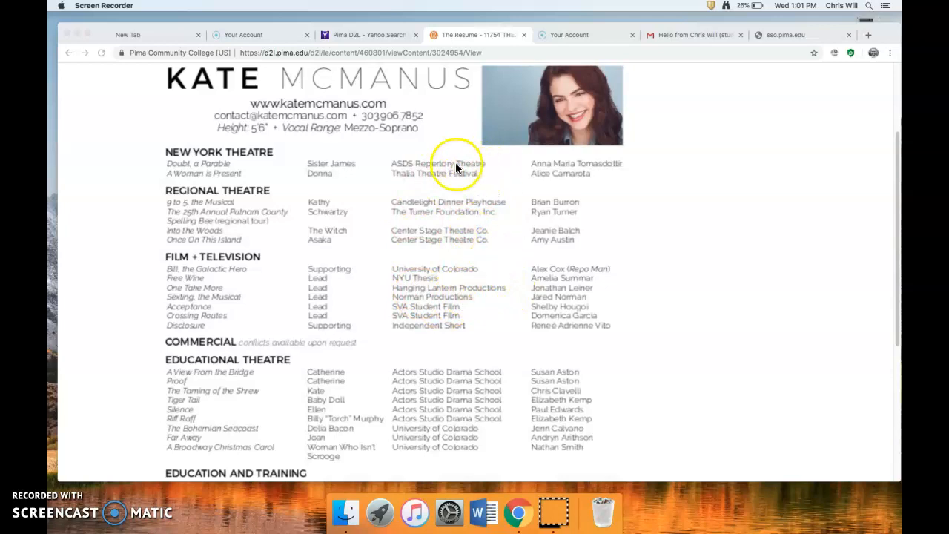
mouse_move(403, 178)
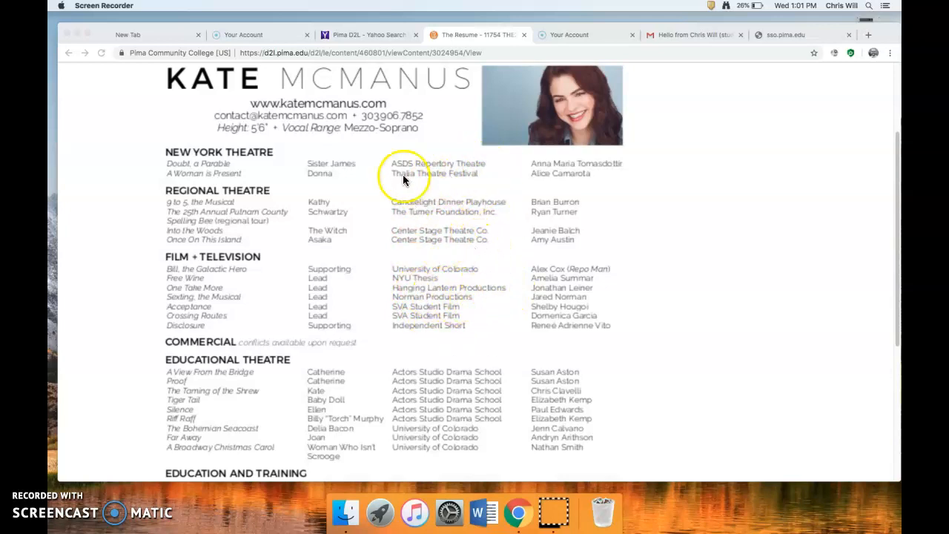
mouse_move(397, 216)
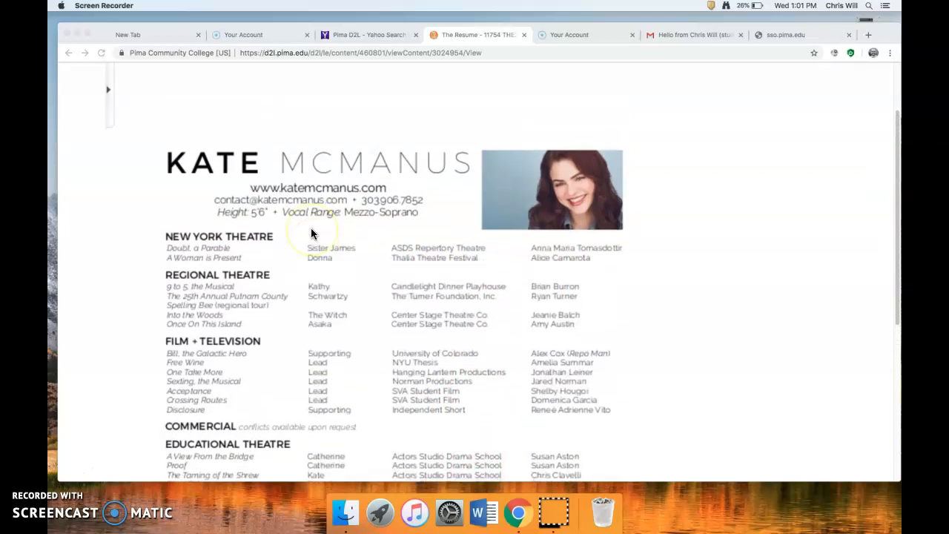
scroll(down, 3)
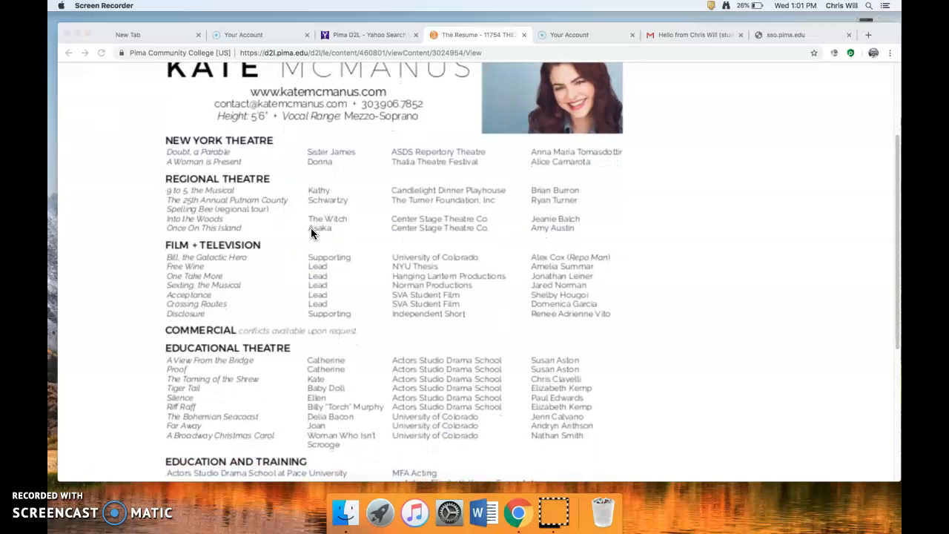
click(326, 196)
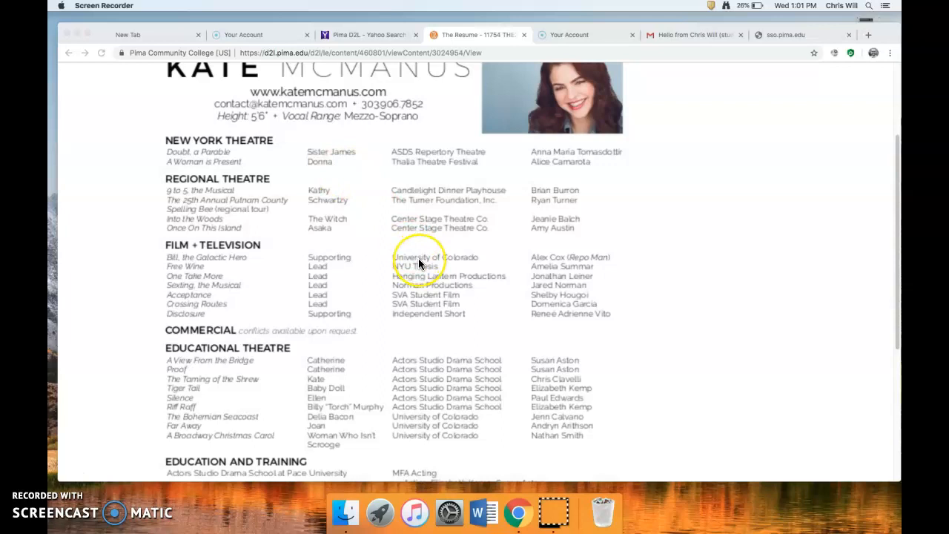
scroll(up, 3)
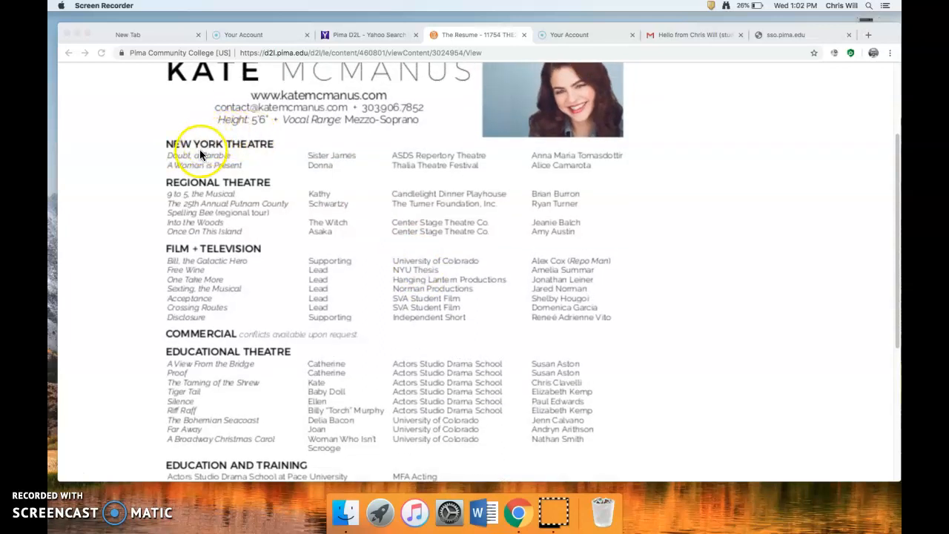
scroll(down, 3)
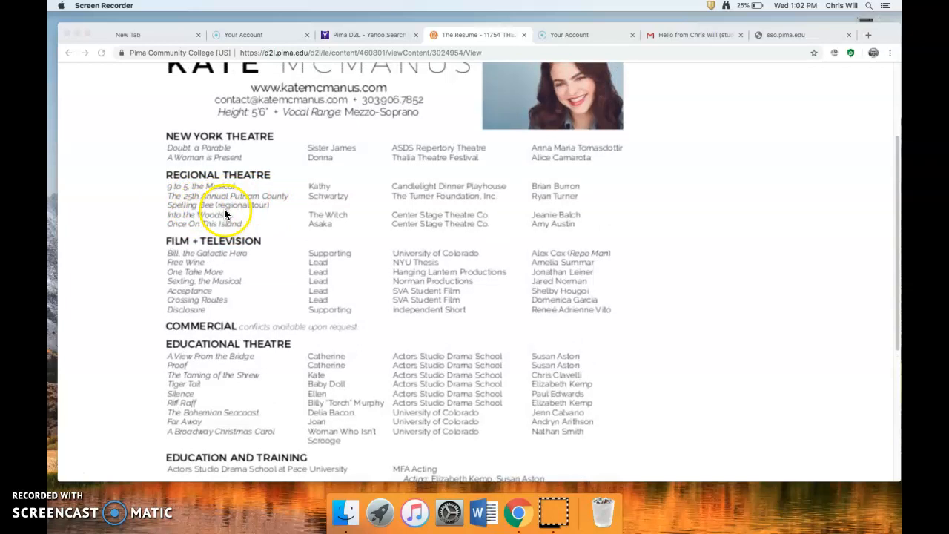
mouse_move(258, 214)
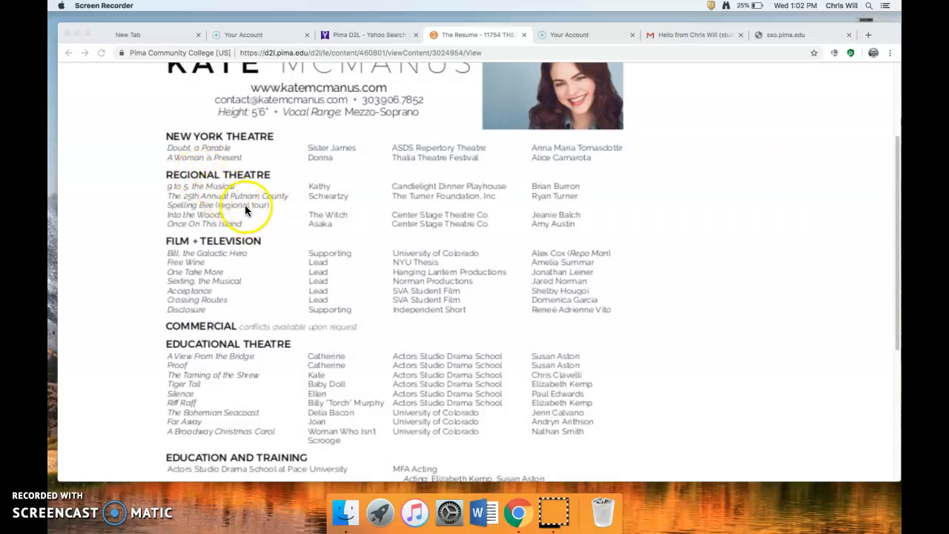
mouse_move(245, 211)
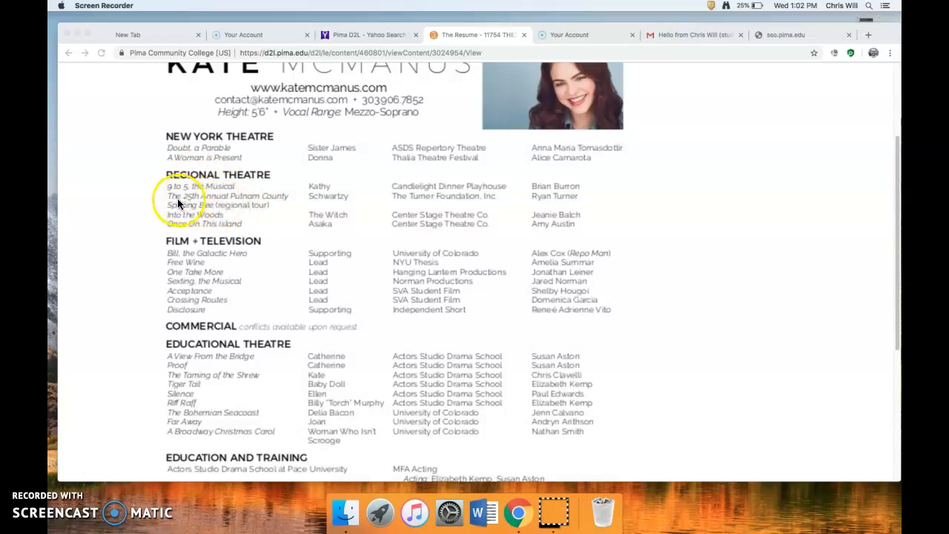
mouse_move(243, 200)
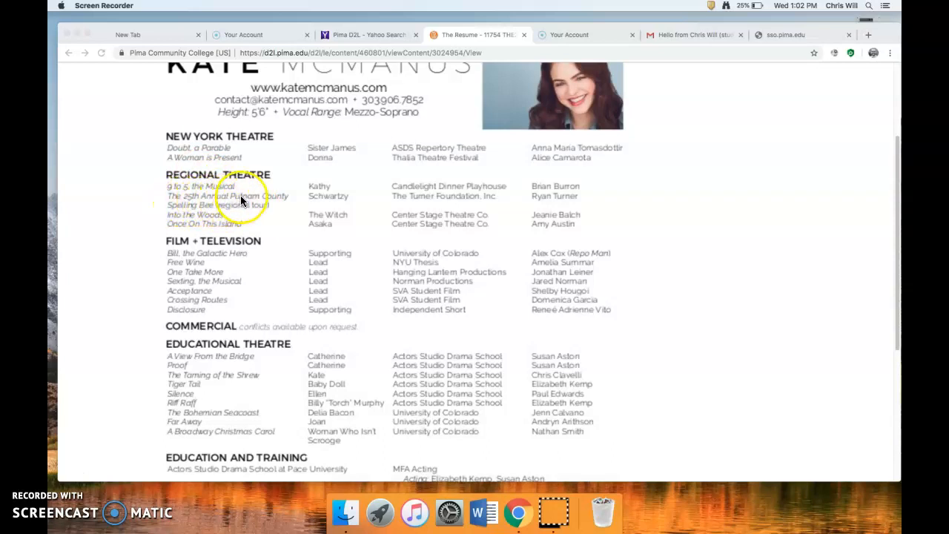
mouse_move(223, 201)
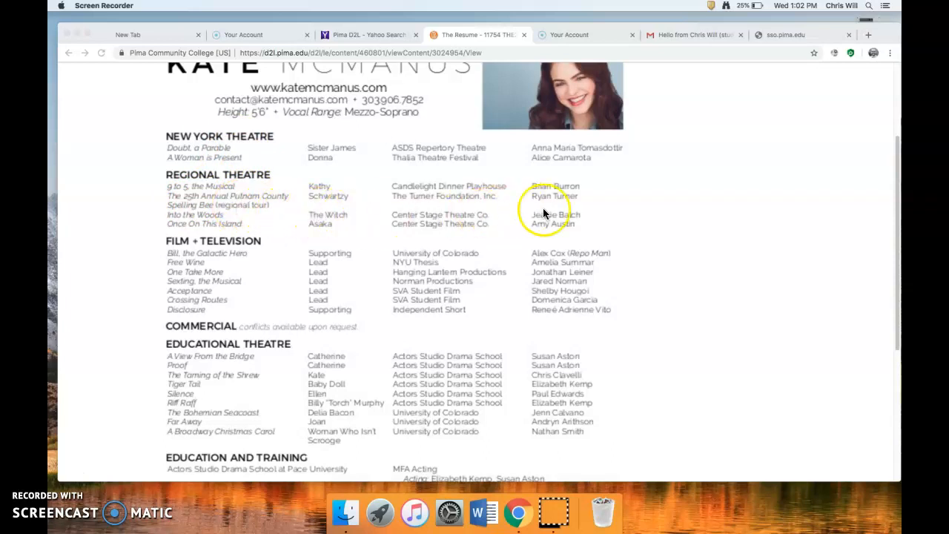
mouse_move(213, 200)
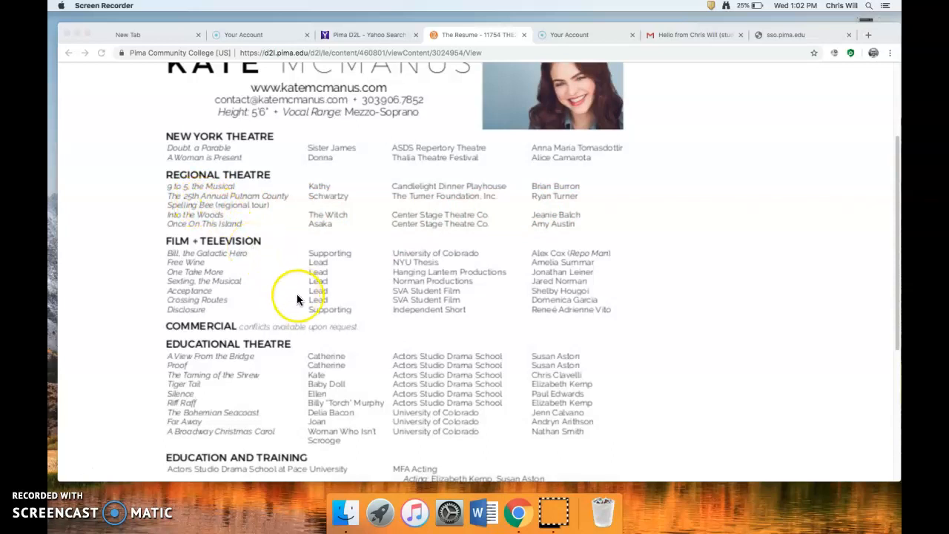
Scroll down to the Education and Training and Special Skills sections at the resume's end
scroll(down, 3)
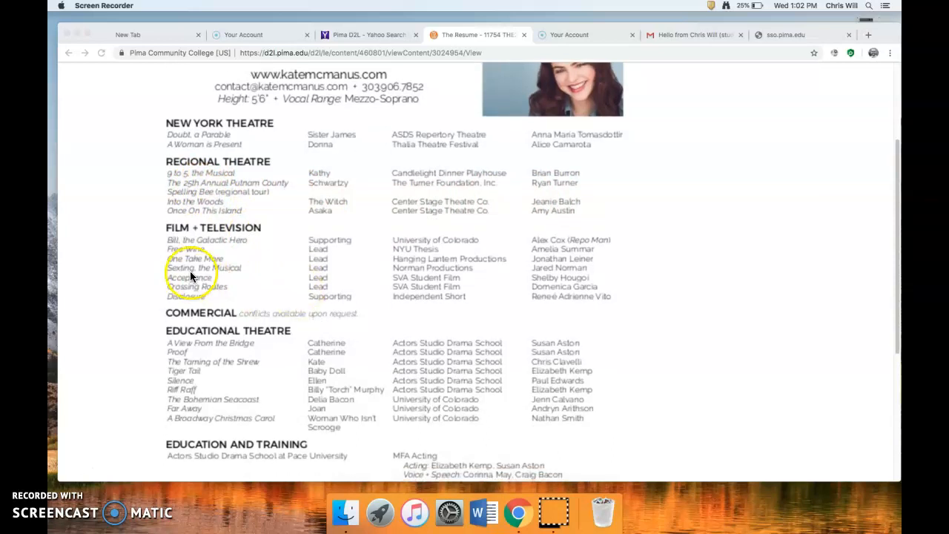
mouse_move(380, 313)
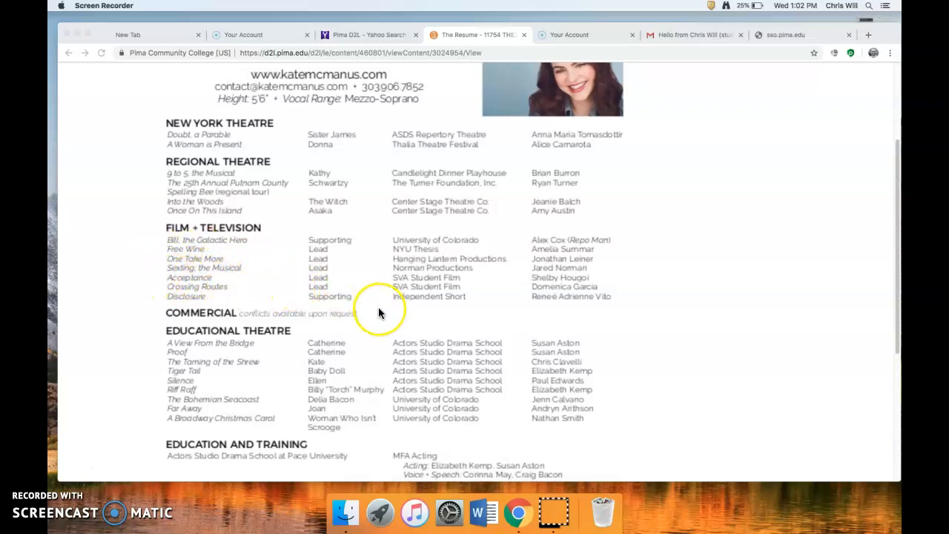
scroll(down, 3)
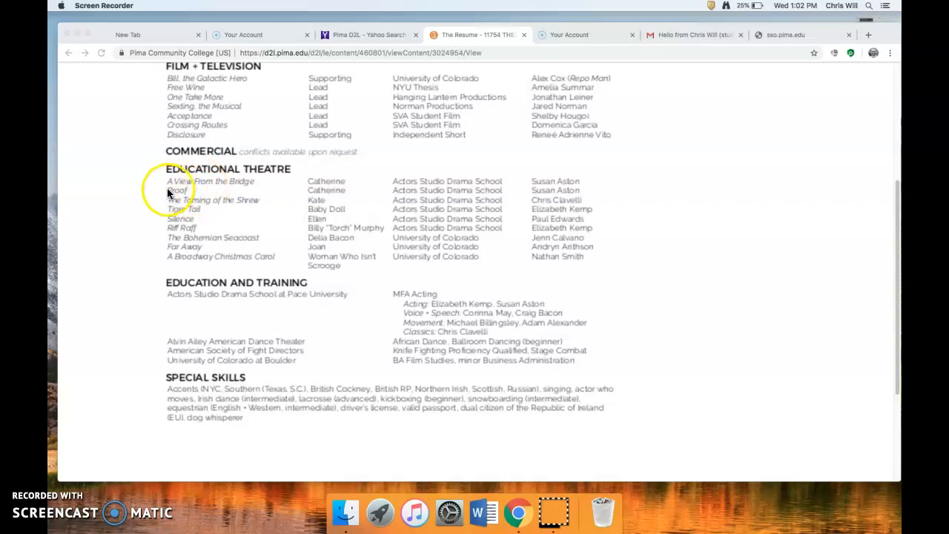
mouse_move(287, 282)
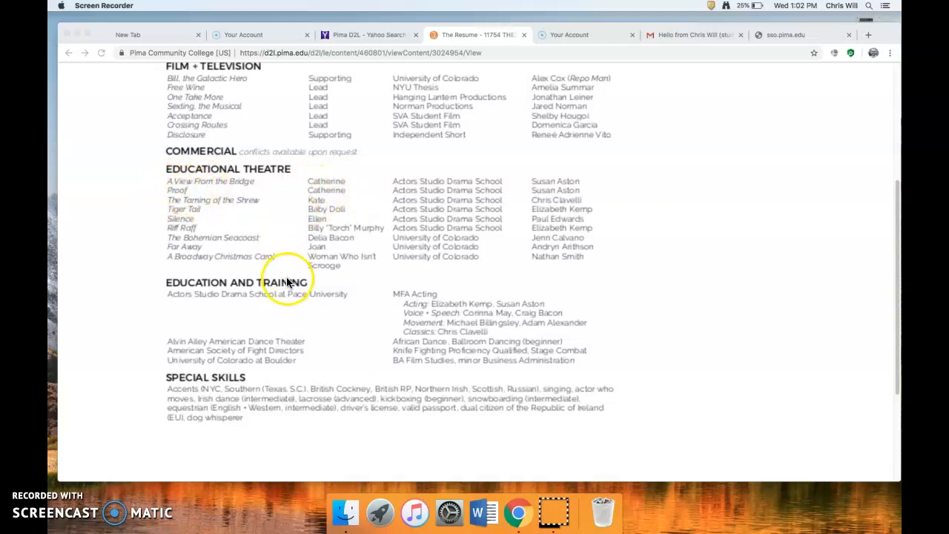
scroll(down, 3)
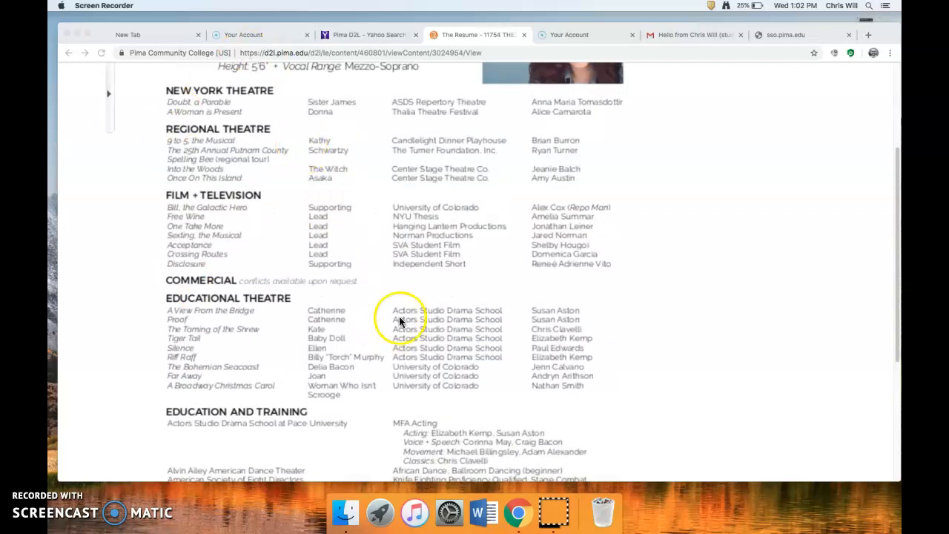
scroll(down, 3)
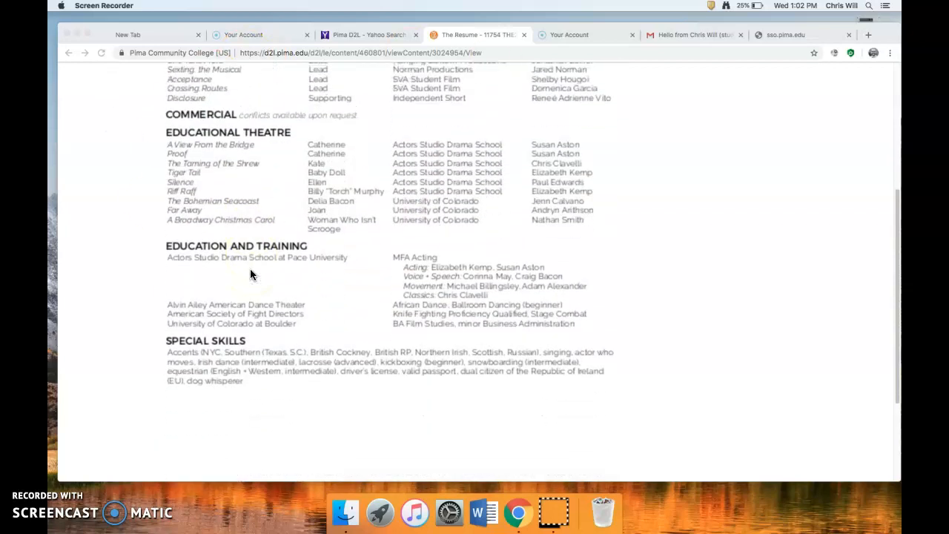
scroll(down, 3)
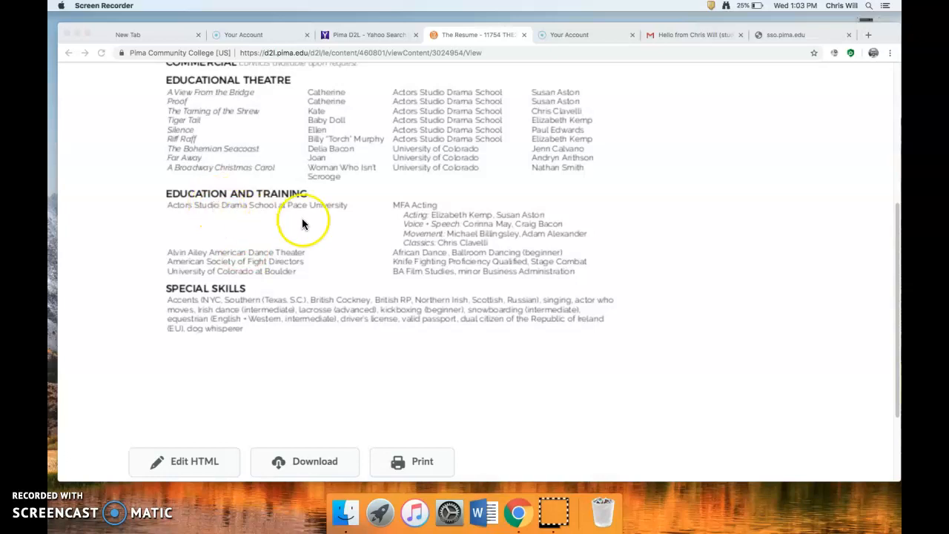
mouse_move(299, 278)
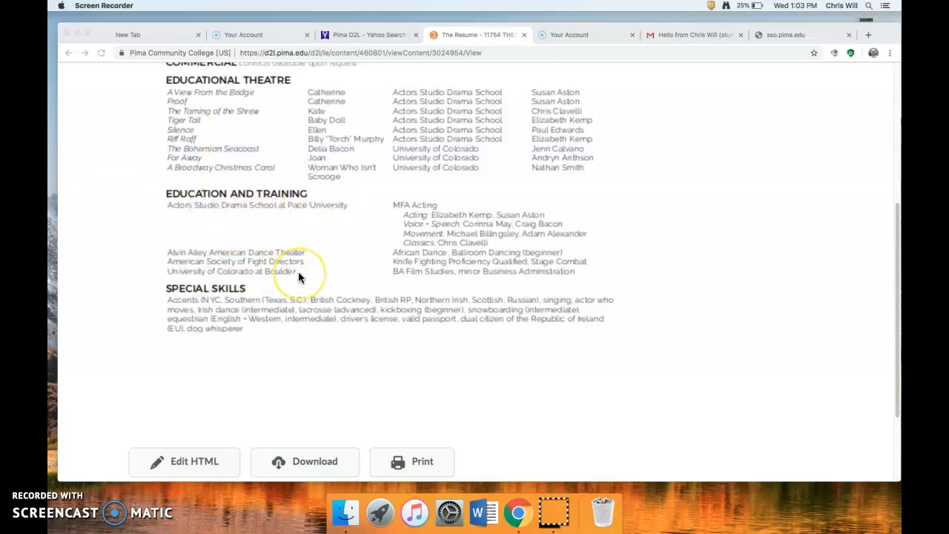
mouse_move(404, 215)
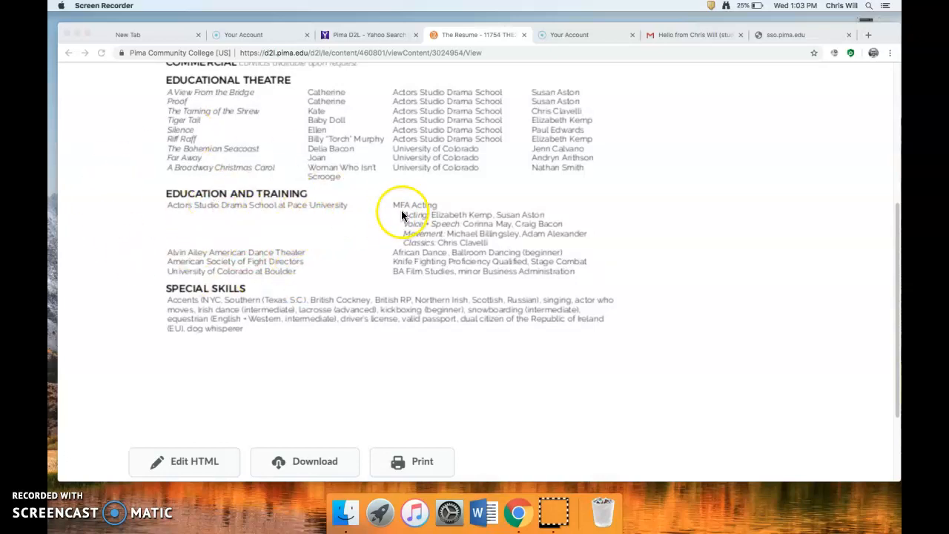
mouse_move(428, 214)
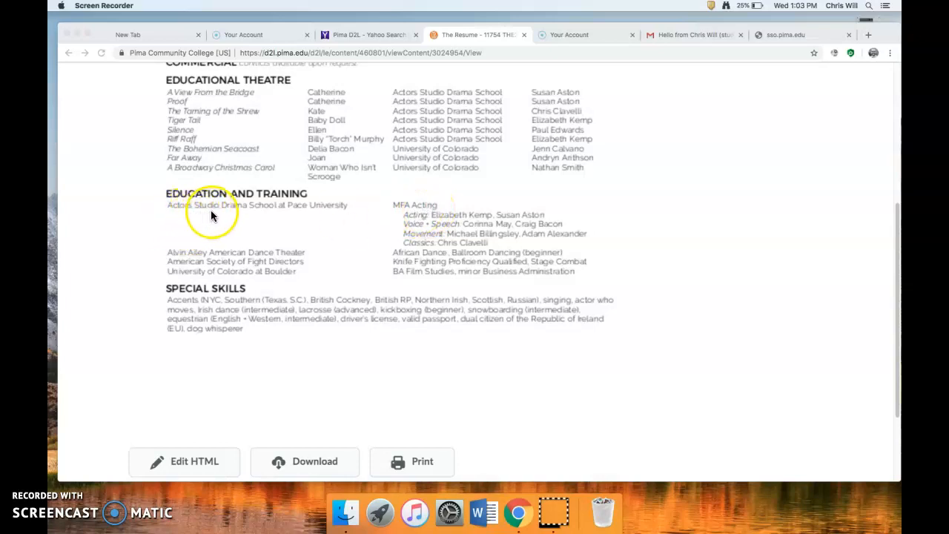
mouse_move(313, 215)
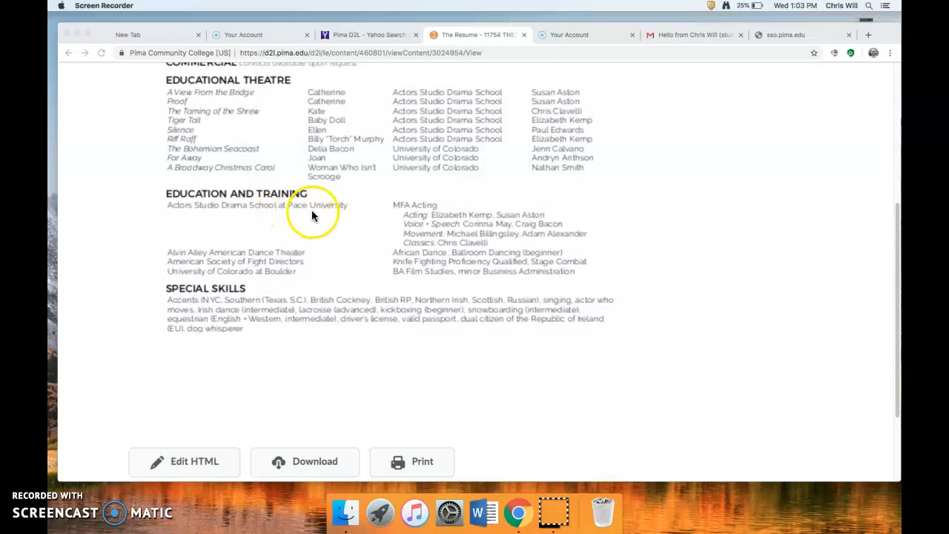
mouse_move(460, 213)
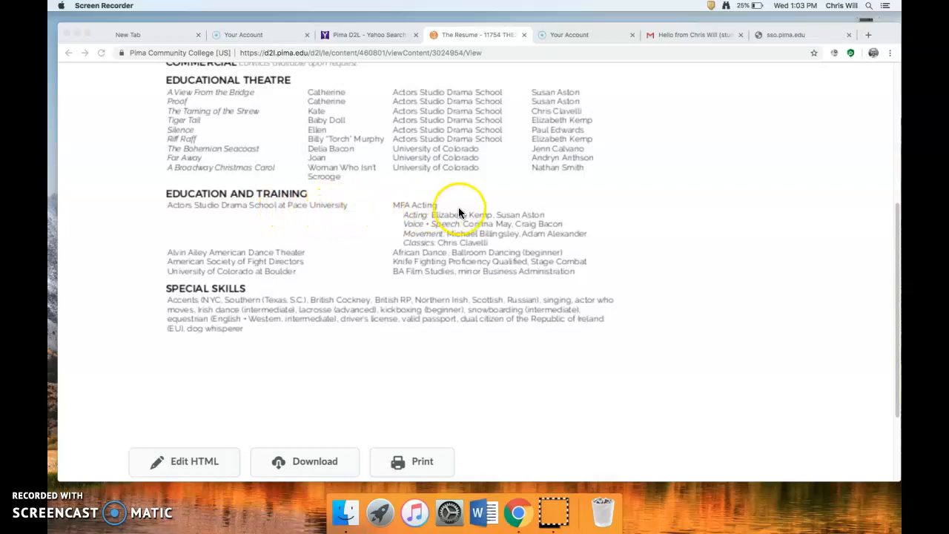
mouse_move(418, 220)
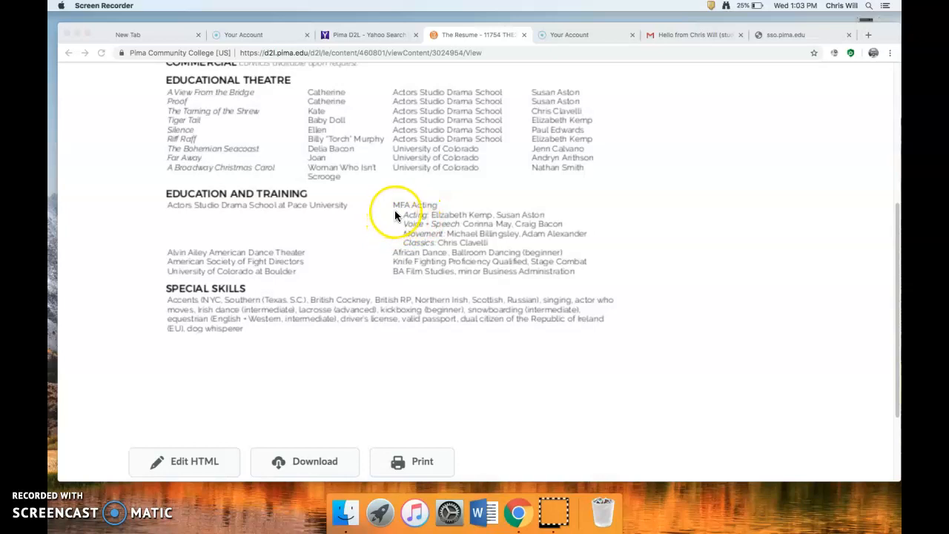
mouse_move(433, 281)
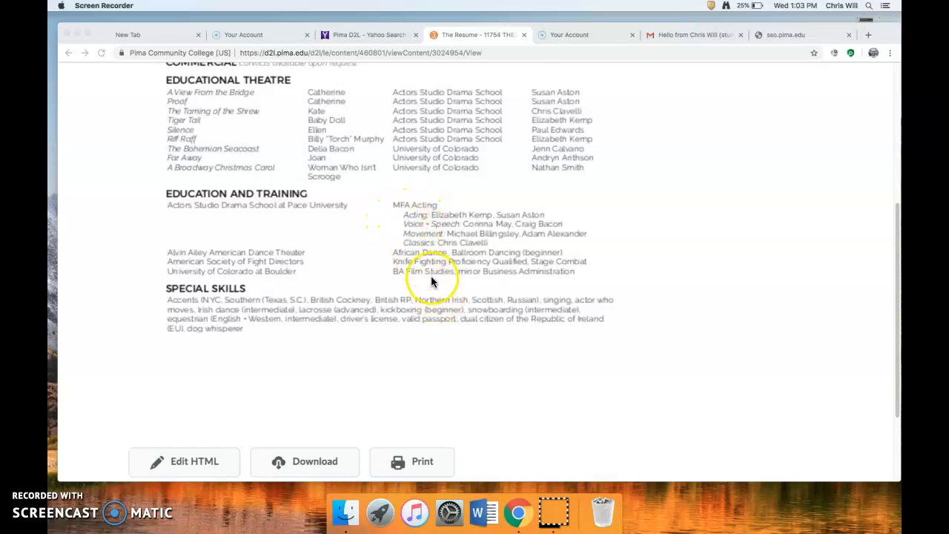
mouse_move(394, 234)
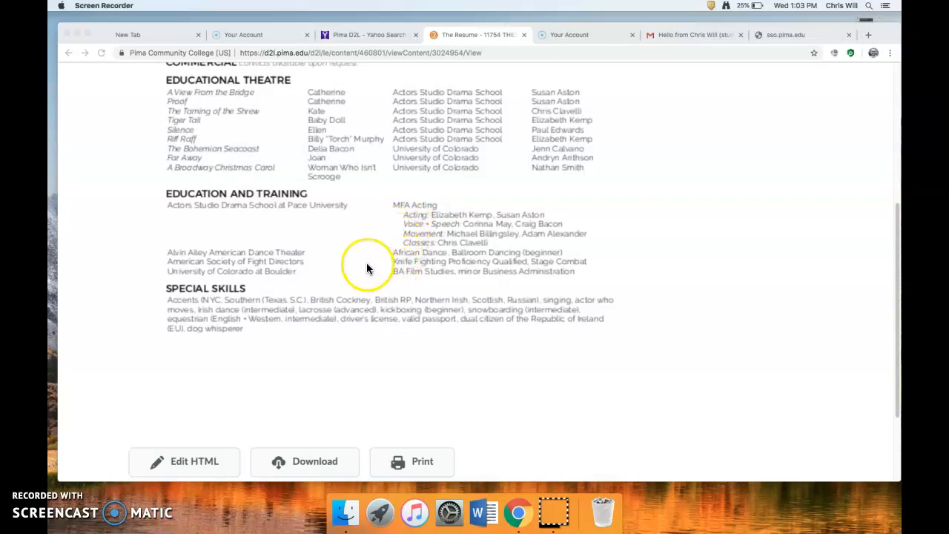
mouse_move(255, 300)
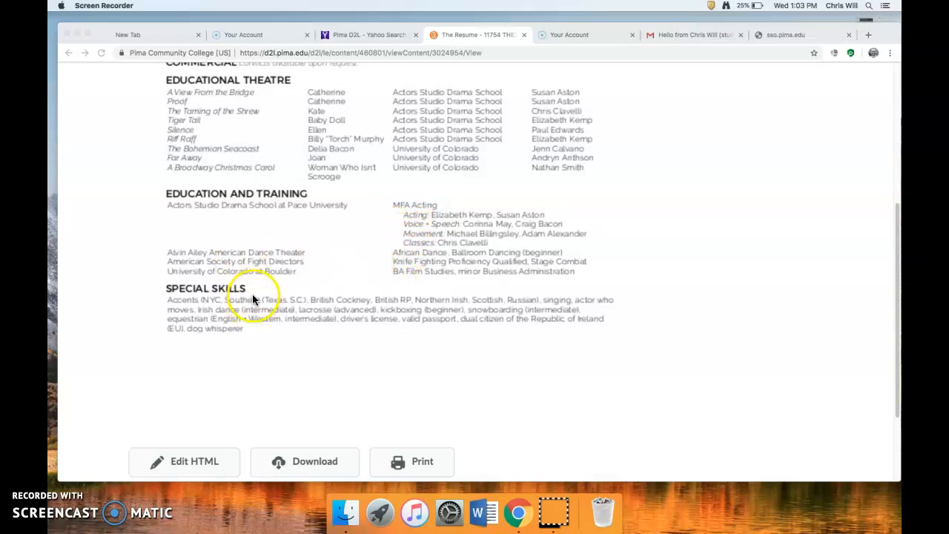
mouse_move(226, 178)
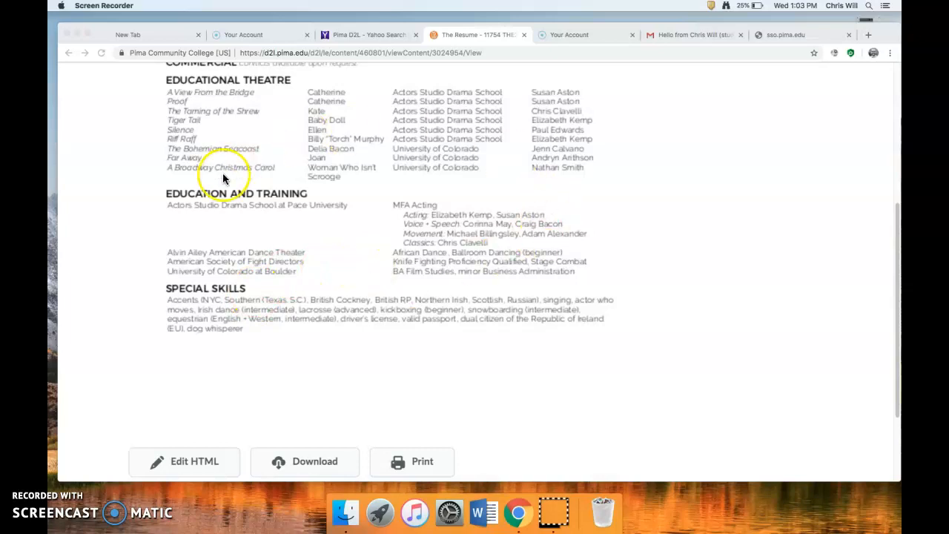
mouse_move(265, 220)
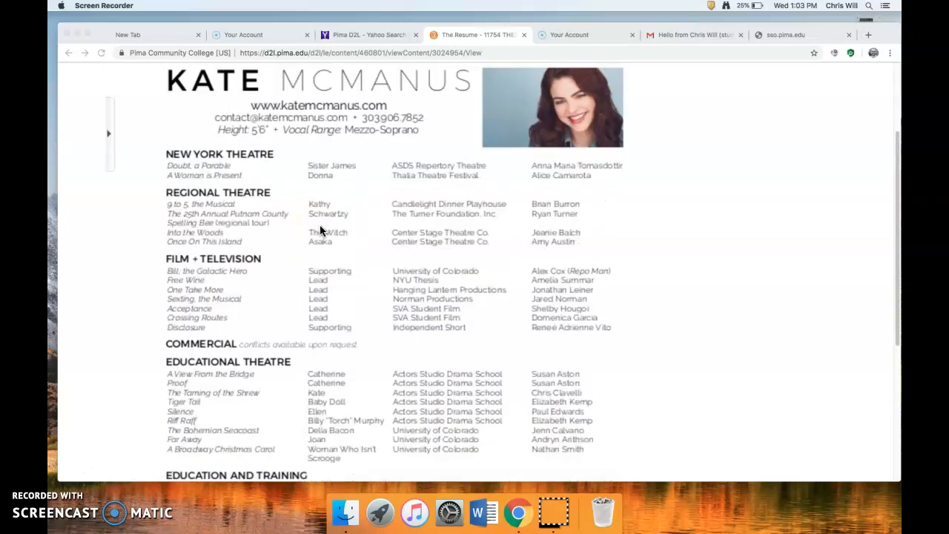
scroll(down, 3)
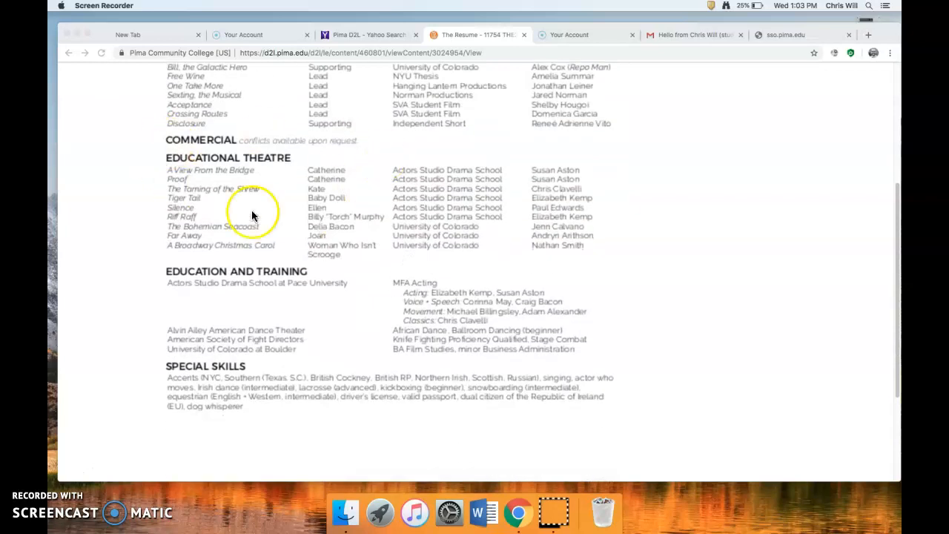
mouse_move(433, 260)
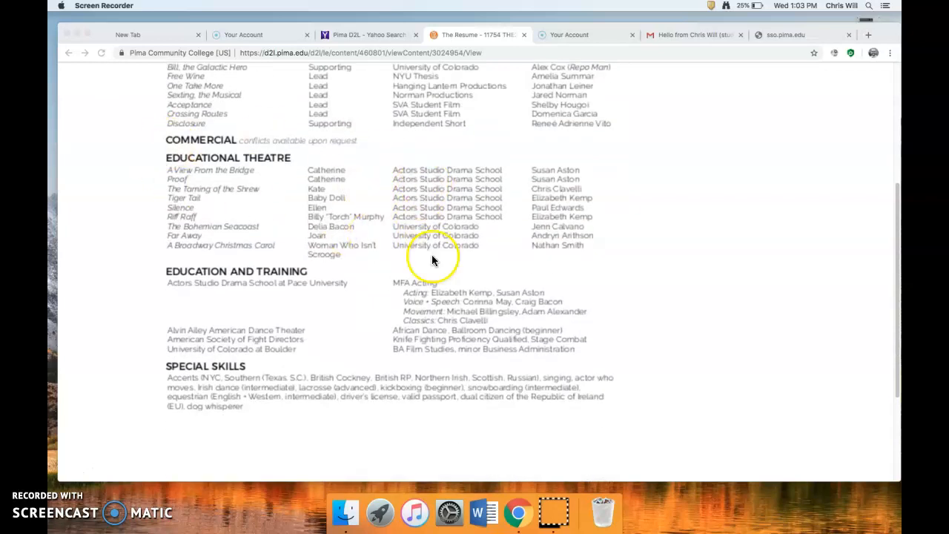
scroll(down, 3)
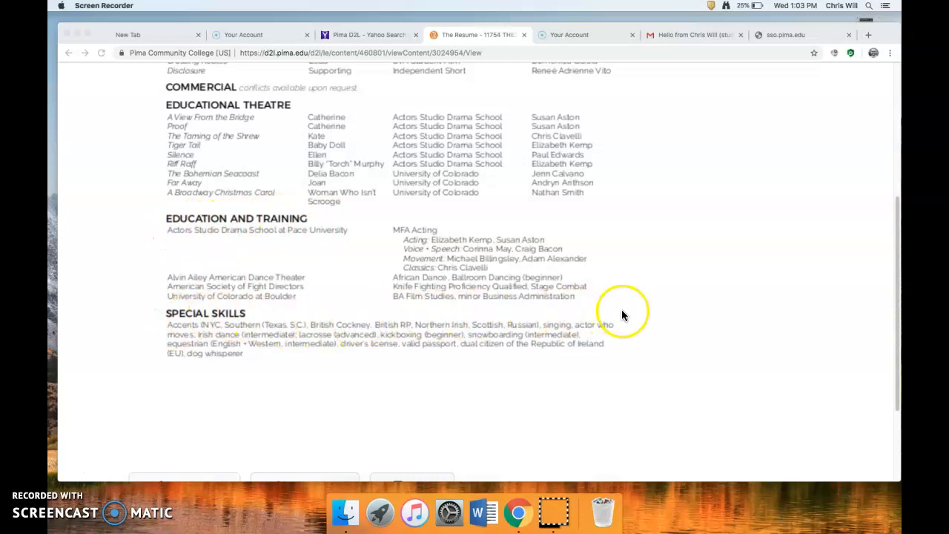
mouse_move(353, 353)
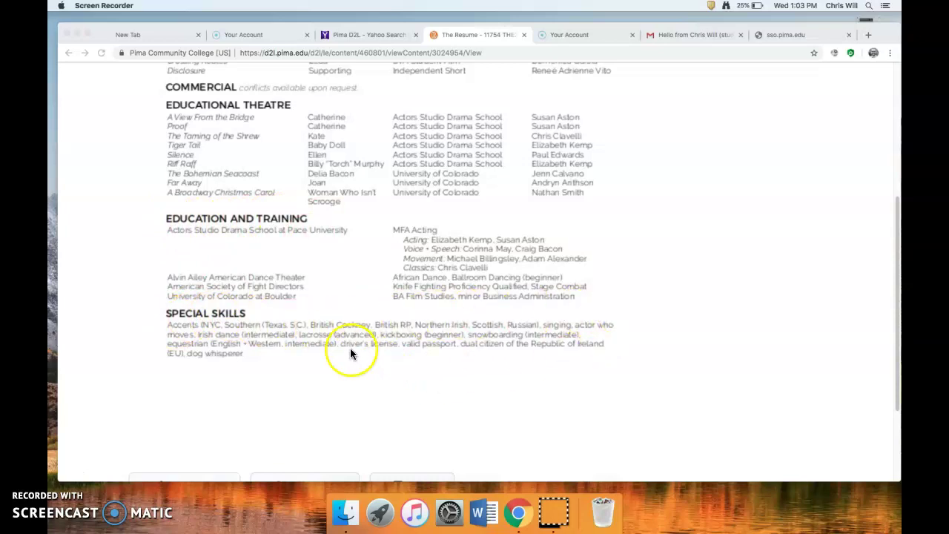
mouse_move(211, 323)
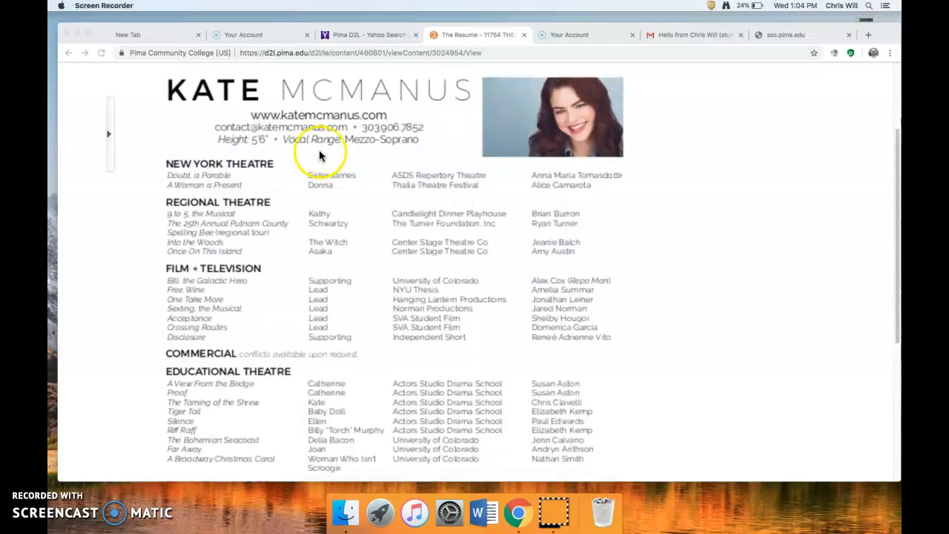
Scroll the resume to its bottom showing educational theatre, training and Special Skills
scroll(down, 3)
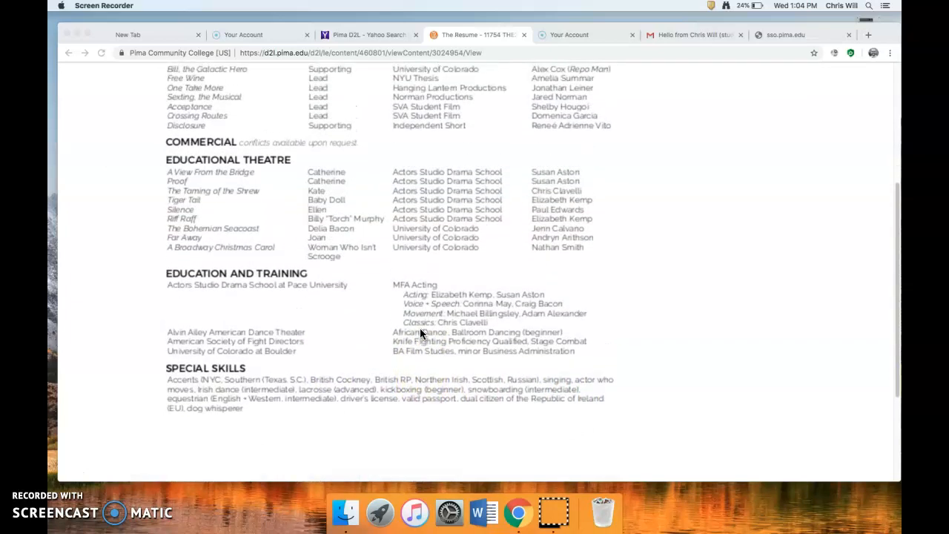
click(427, 331)
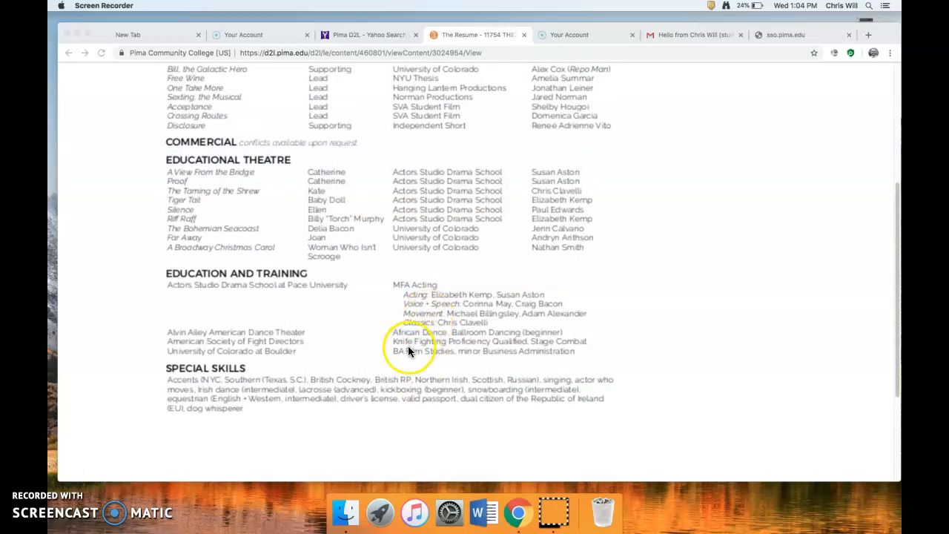
mouse_move(184, 341)
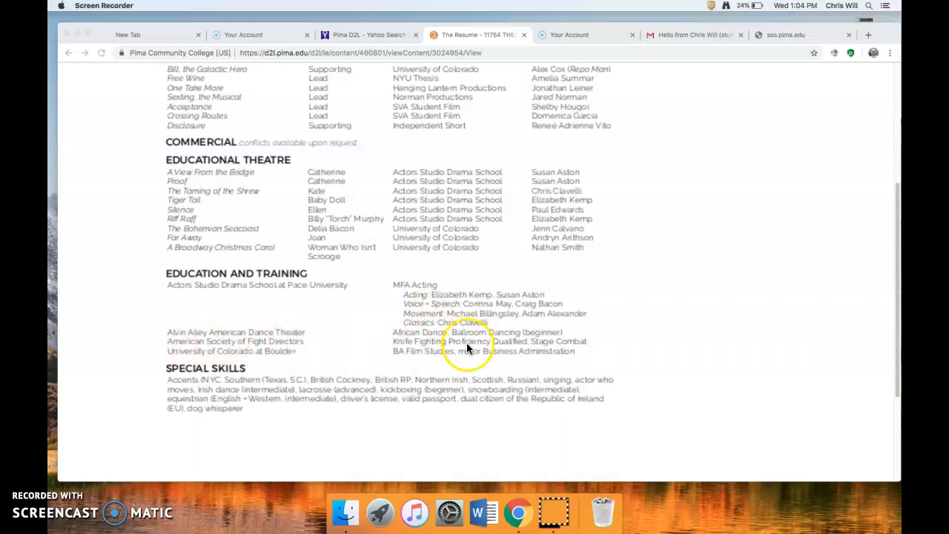
mouse_move(510, 343)
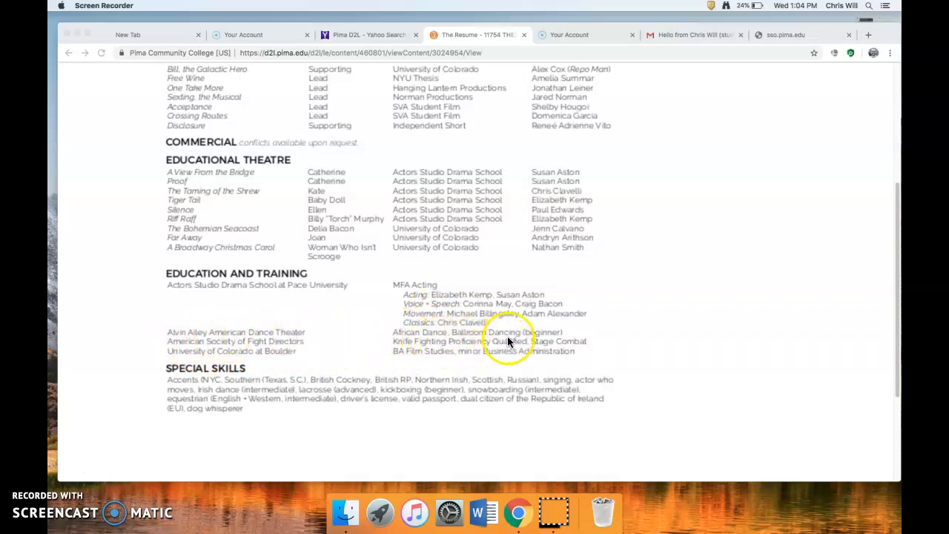
scroll(down, 3)
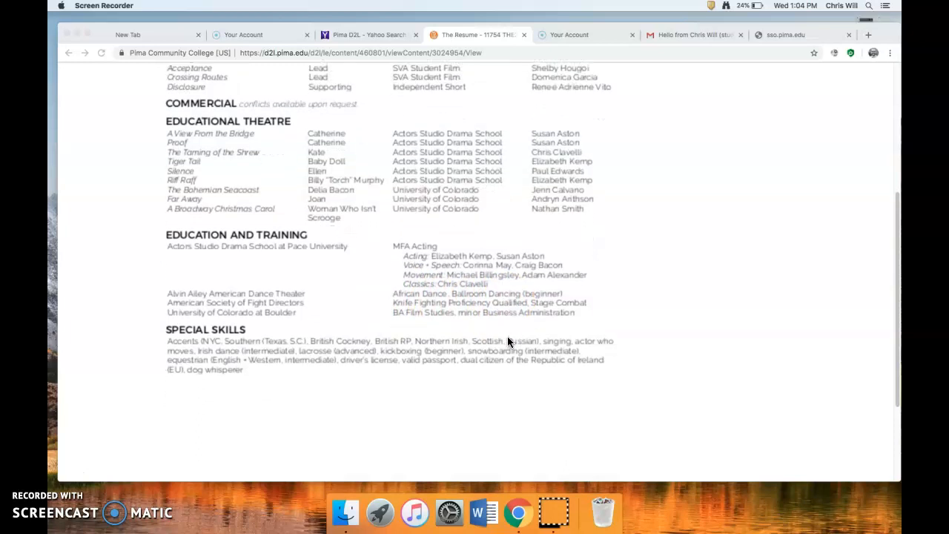
mouse_move(259, 368)
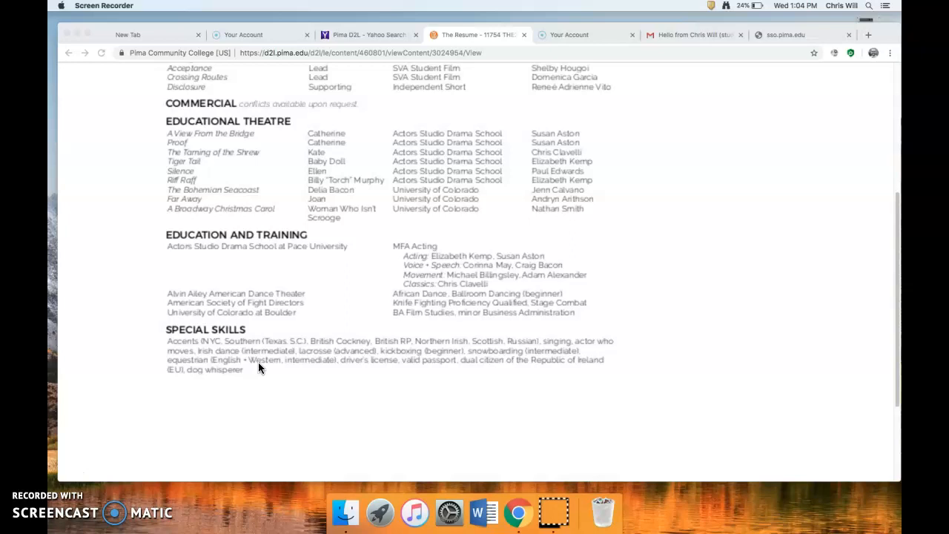
scroll(down, 3)
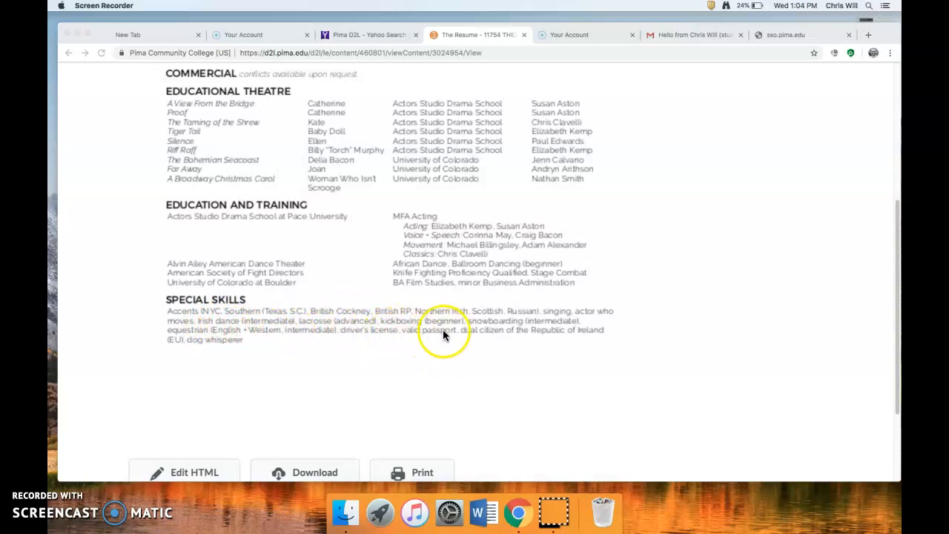
mouse_move(482, 335)
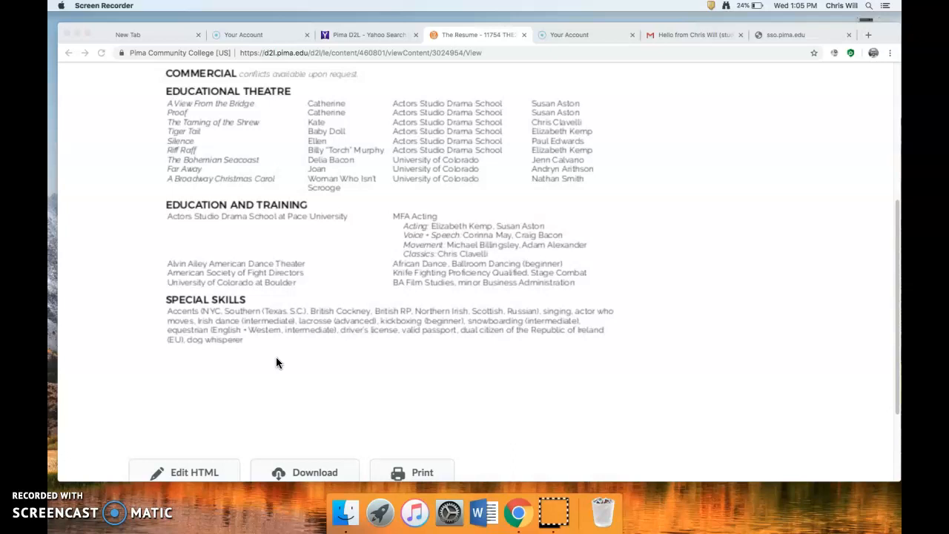
scroll(down, 3)
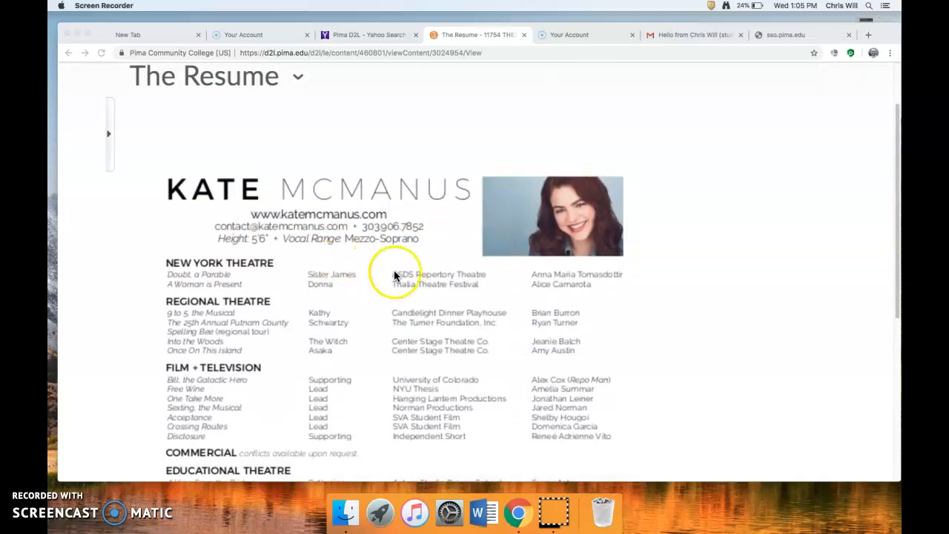
scroll(down, 3)
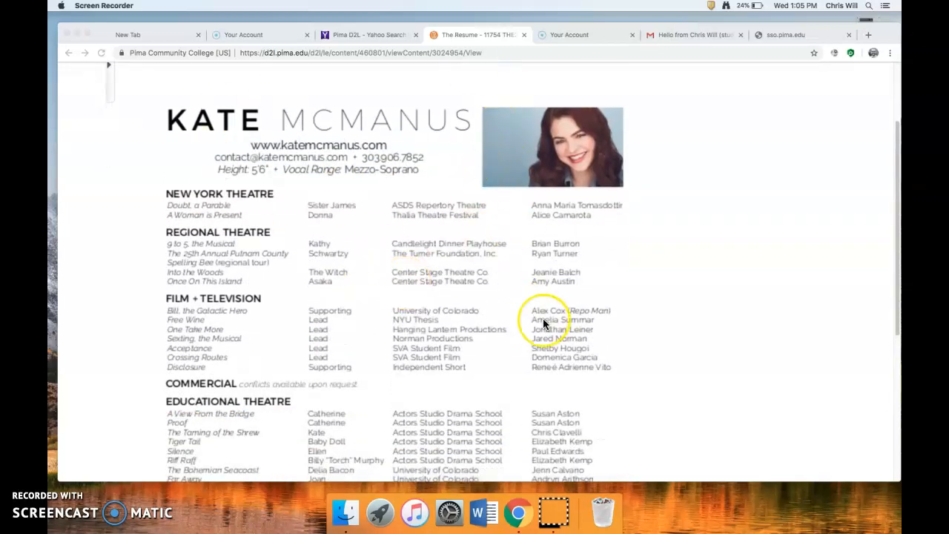